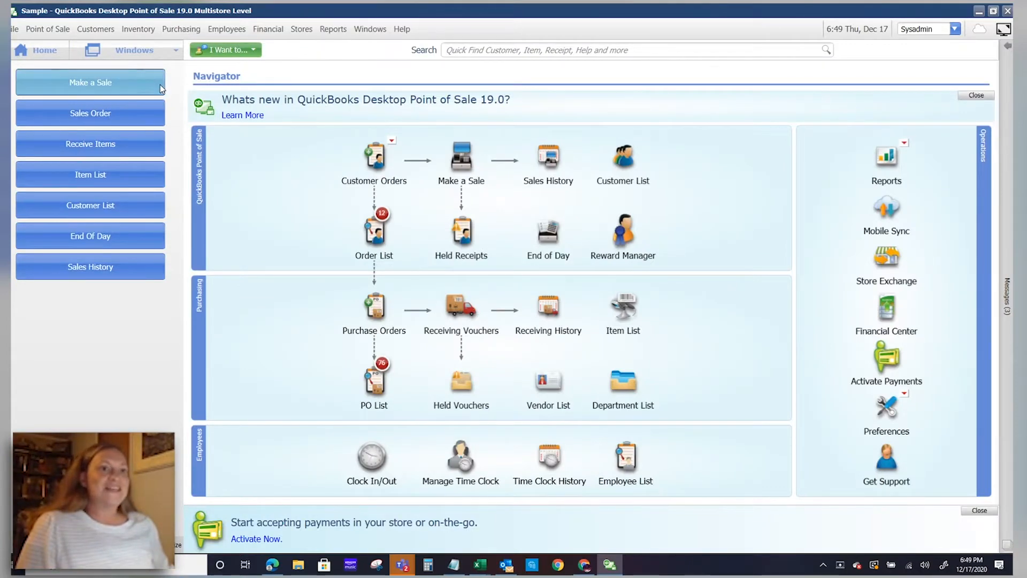
- Start a new sales receipt and show its I Want to... task list
{"action": "left_click", "coordinate": [90, 82]}
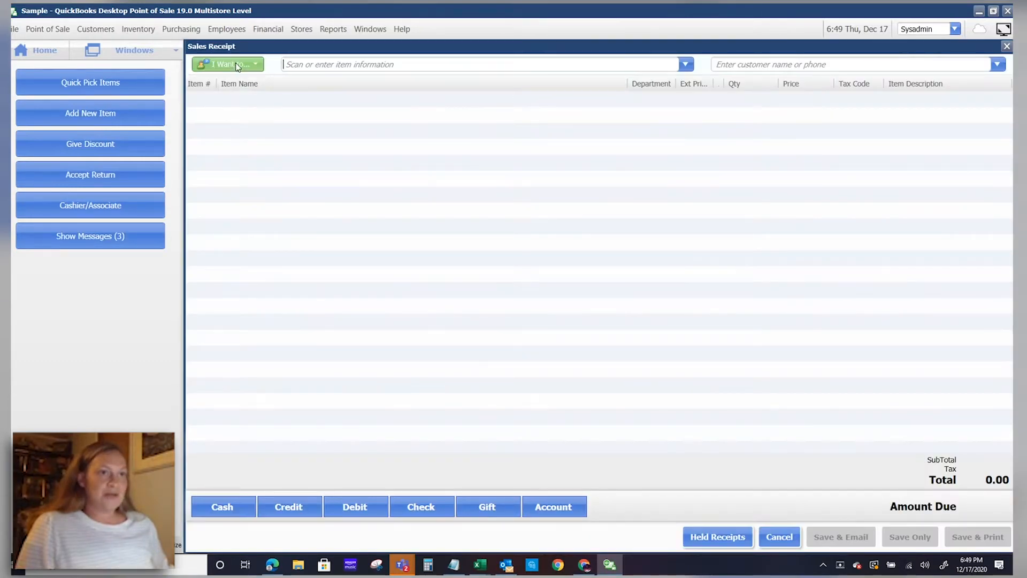
{"action": "left_click", "coordinate": [227, 64]}
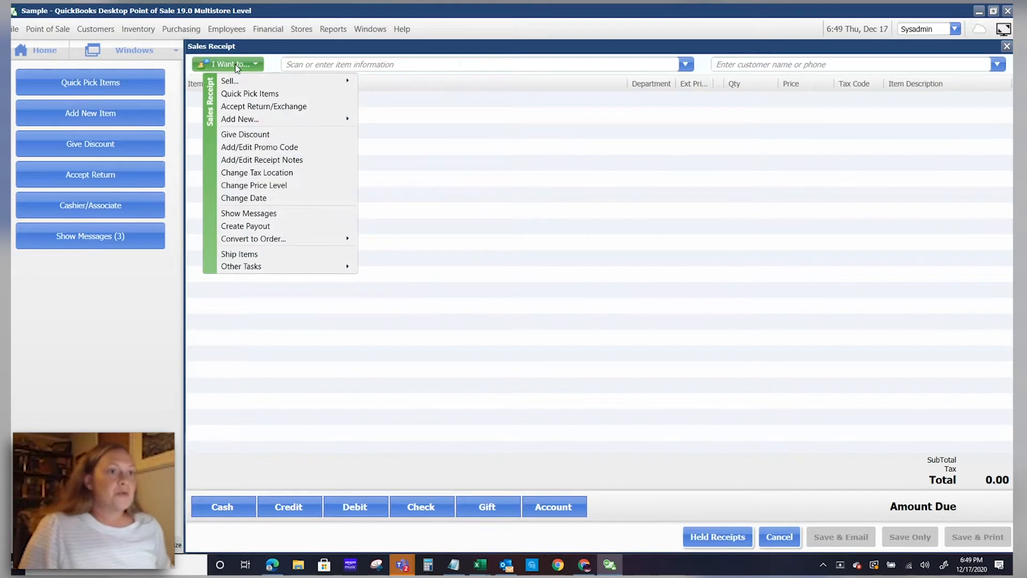
{"action": "mouse_move", "coordinate": [263, 106]}
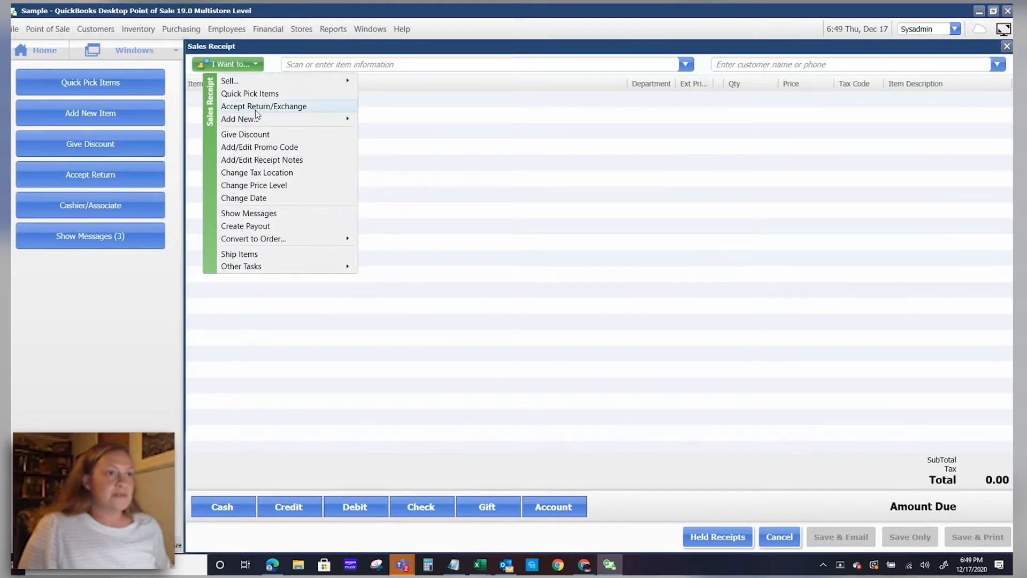
- Add both units of item 00604 from receipt #18506 to the sale as returns
{"action": "left_click", "coordinate": [263, 106]}
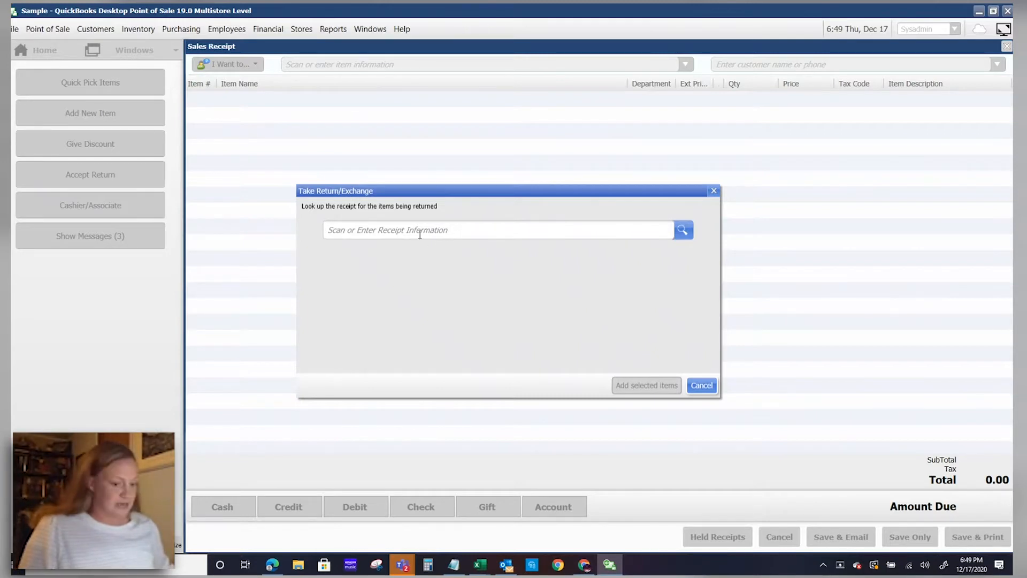
{"action": "type", "text": "18506"}
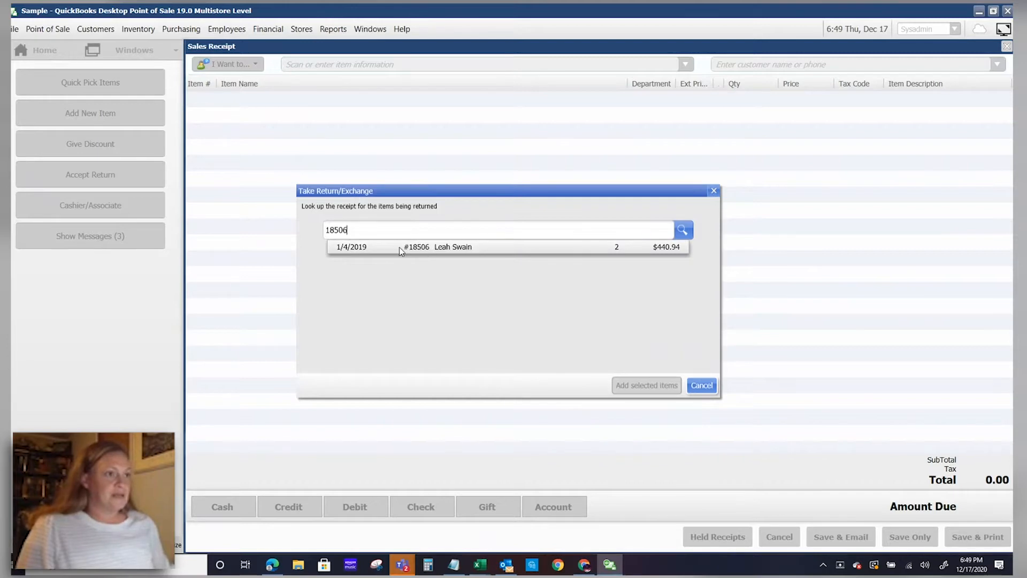
{"action": "mouse_move", "coordinate": [487, 245]}
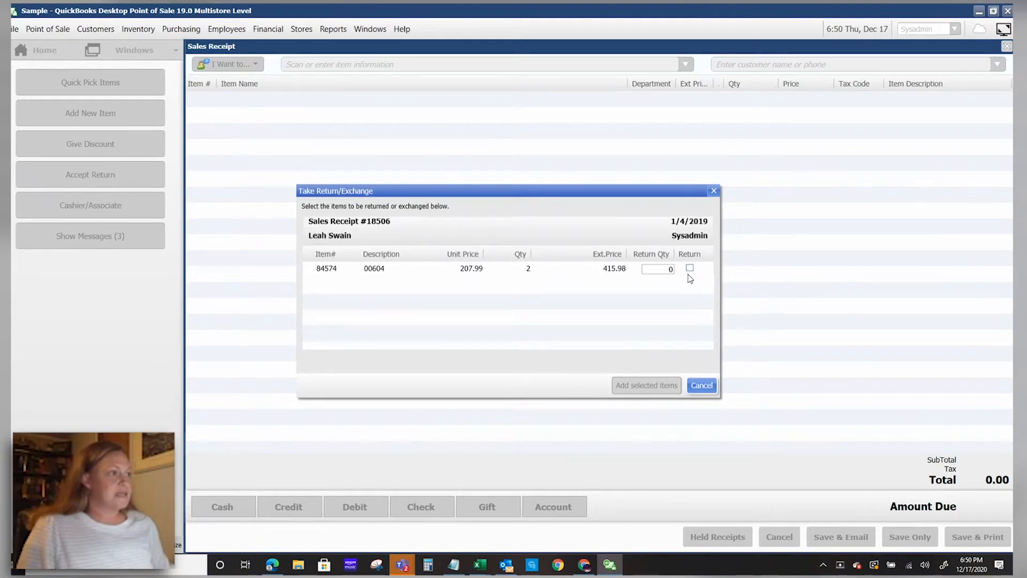
{"action": "left_click", "coordinate": [689, 268]}
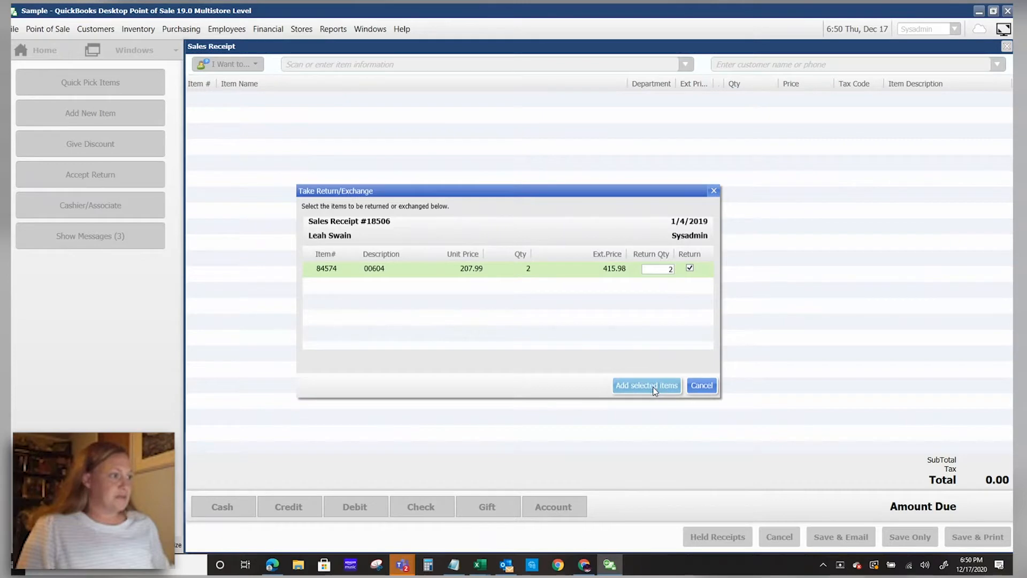
{"action": "left_click", "coordinate": [646, 385]}
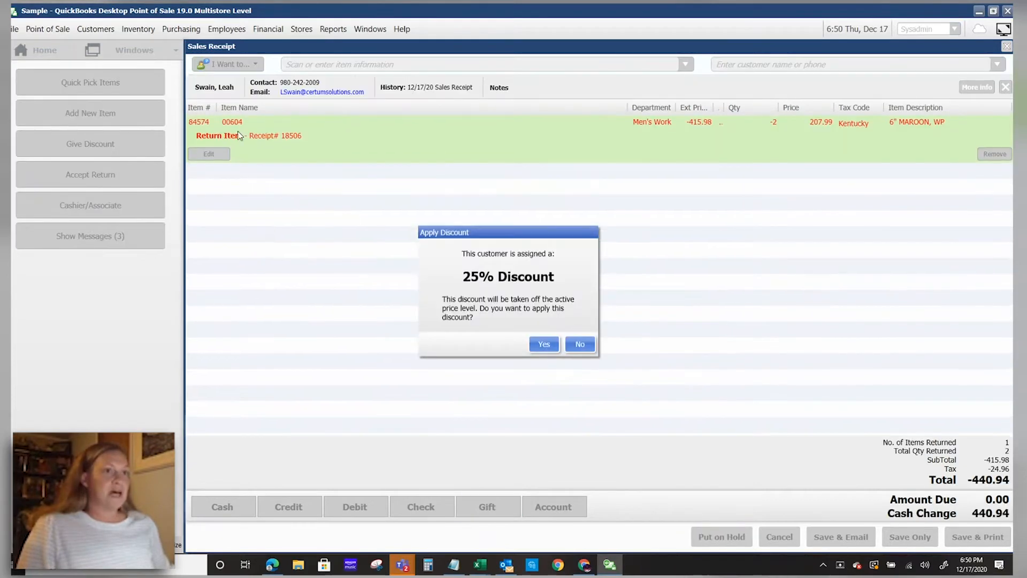
- Decline the 25% customer discount, keeping the -440.94 return total
{"action": "left_click", "coordinate": [579, 344]}
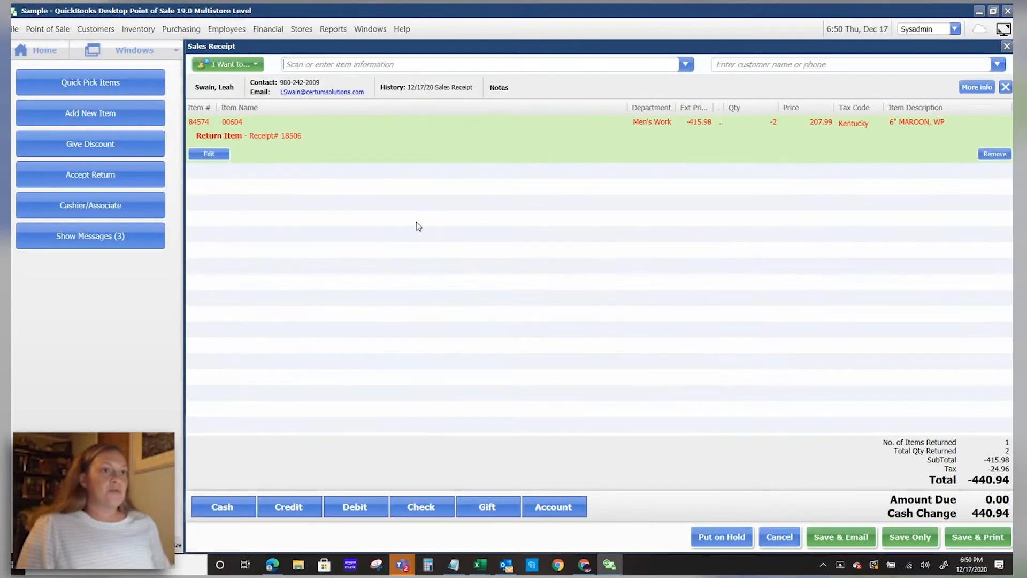
{"action": "mouse_move", "coordinate": [806, 109]}
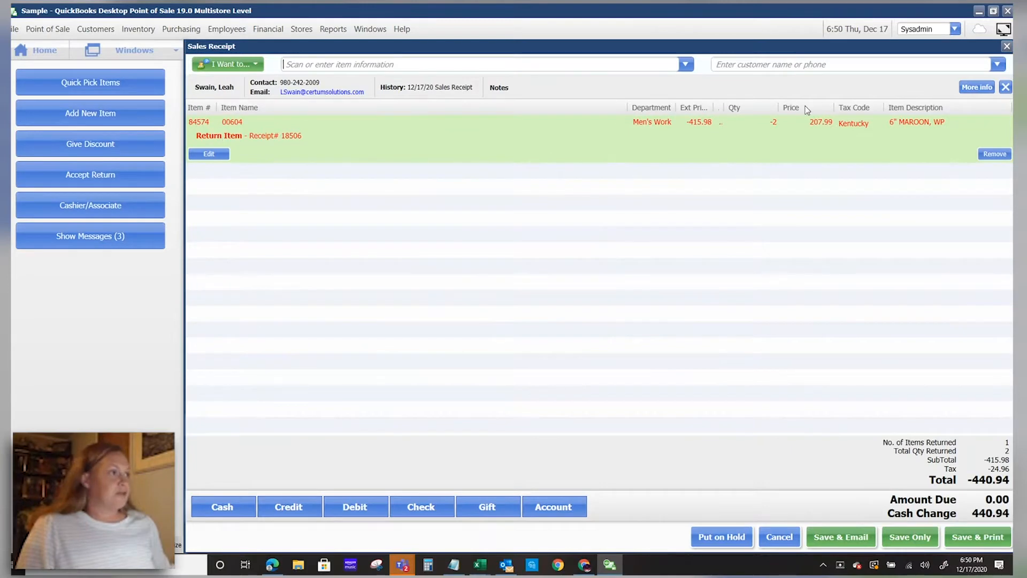
{"action": "mouse_move", "coordinate": [853, 153]}
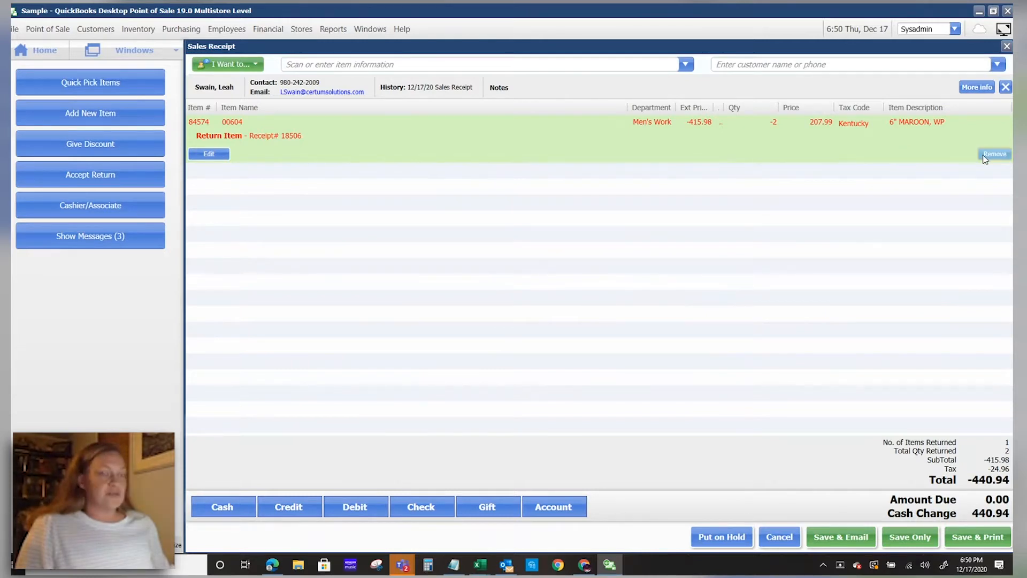
{"action": "mouse_move", "coordinate": [496, 276]}
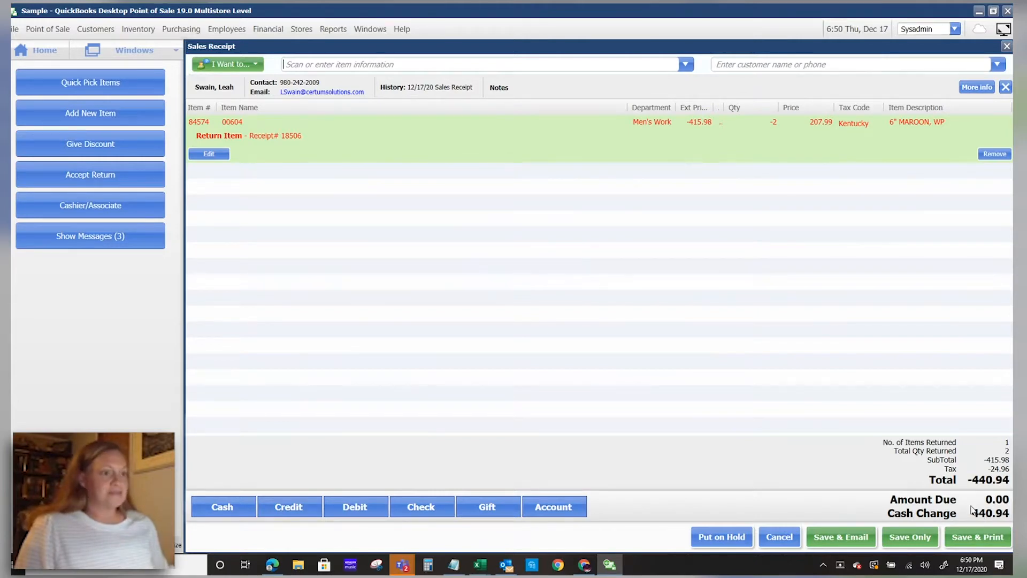
{"action": "mouse_move", "coordinate": [388, 382]}
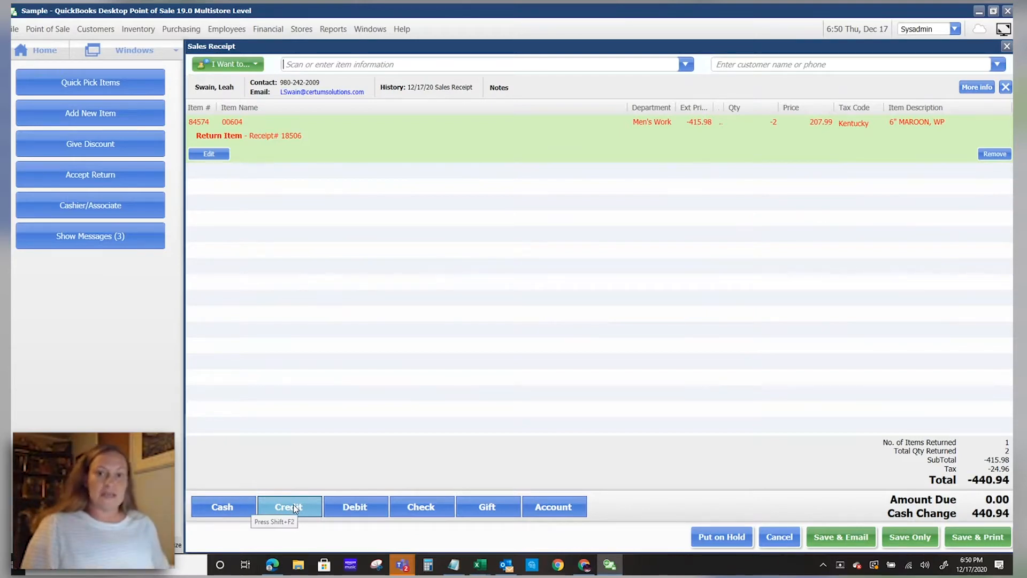
{"action": "mouse_move", "coordinate": [308, 513]}
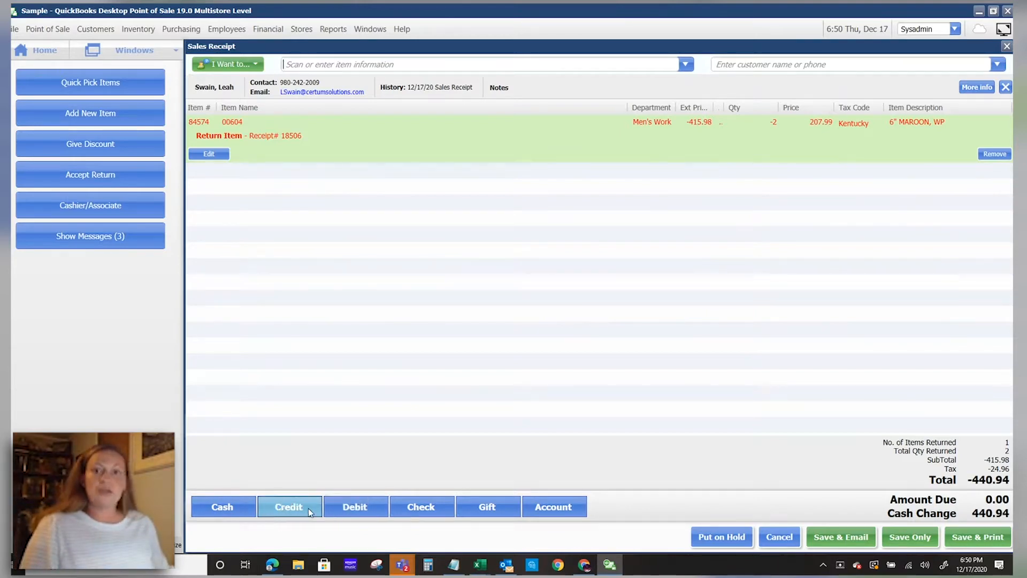
{"action": "mouse_move", "coordinate": [289, 506]}
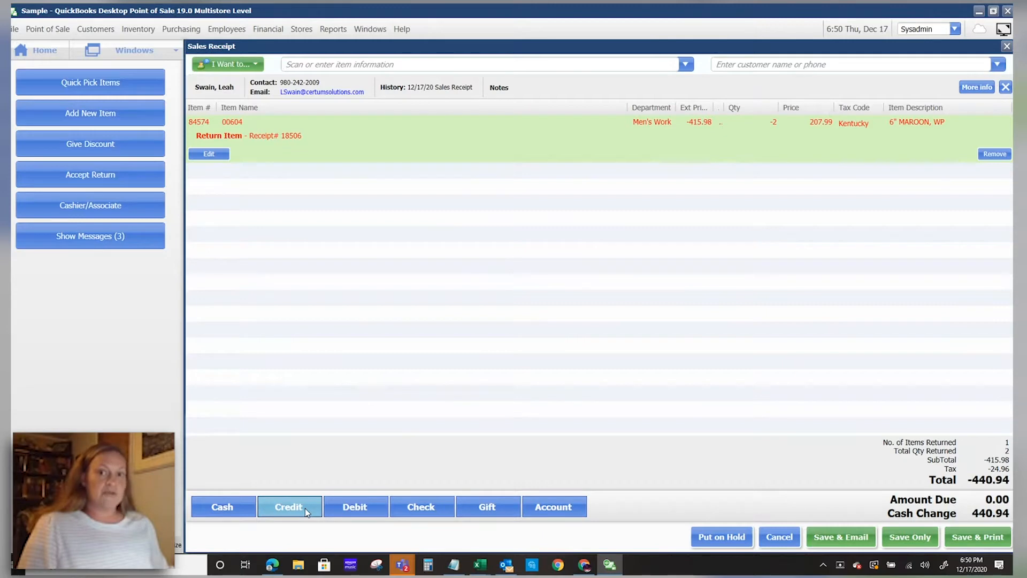
{"action": "mouse_move", "coordinate": [354, 506]}
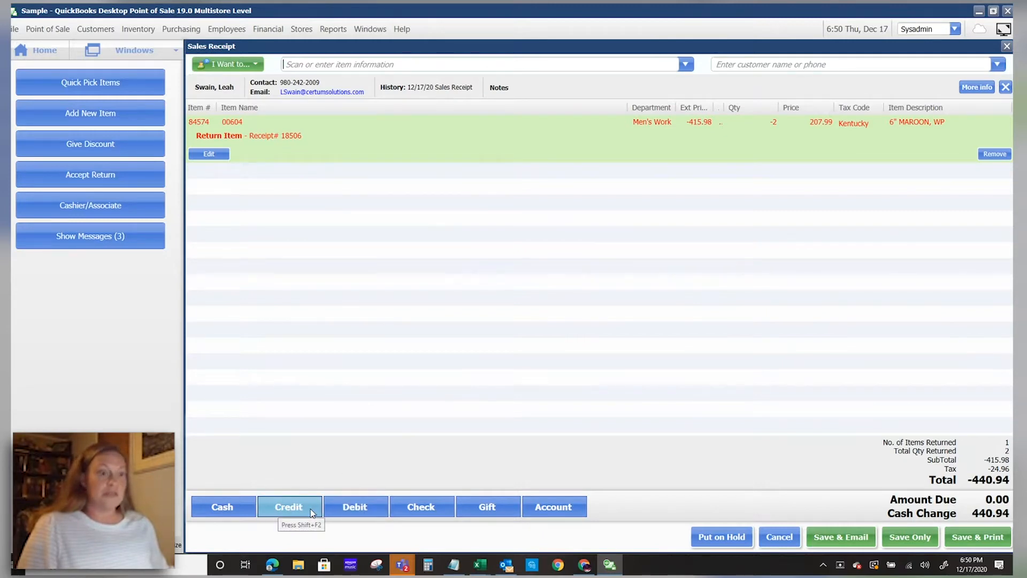
{"action": "mouse_move", "coordinate": [354, 507]}
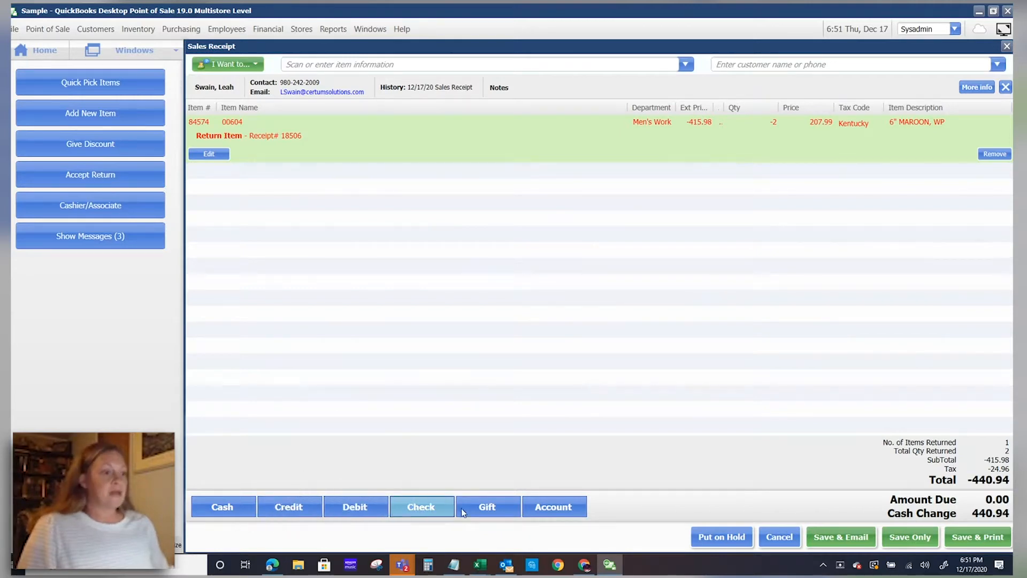
{"action": "mouse_move", "coordinate": [421, 507]}
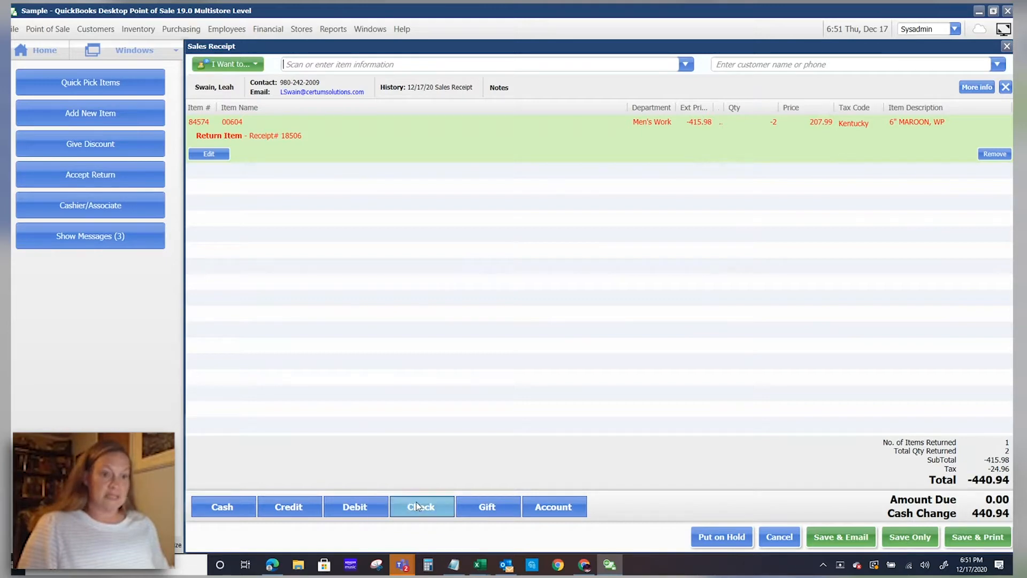
{"action": "mouse_move", "coordinate": [421, 507]}
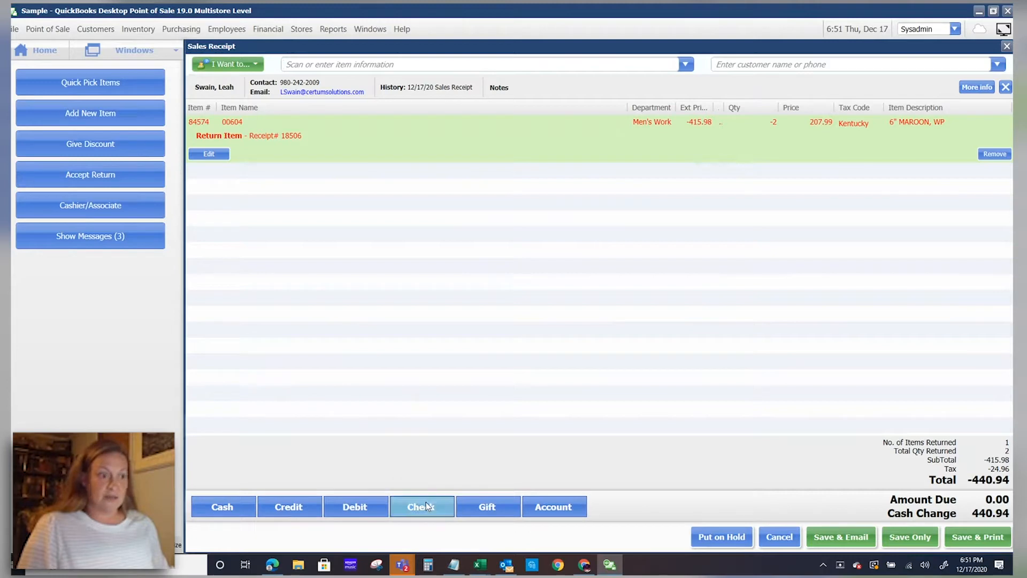
{"action": "mouse_move", "coordinate": [422, 507]}
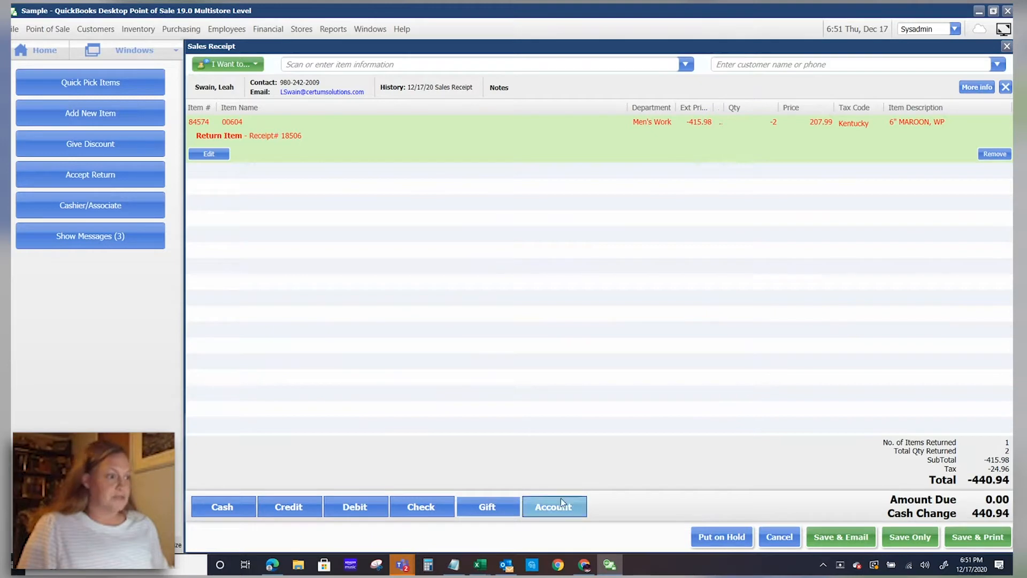
{"action": "mouse_move", "coordinate": [554, 507]}
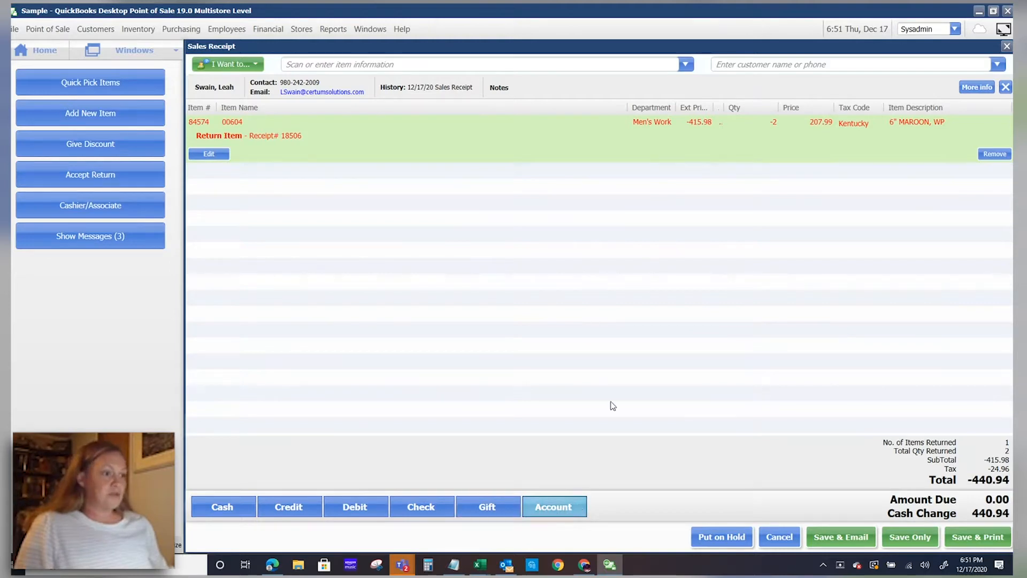
{"action": "left_click", "coordinate": [552, 507]}
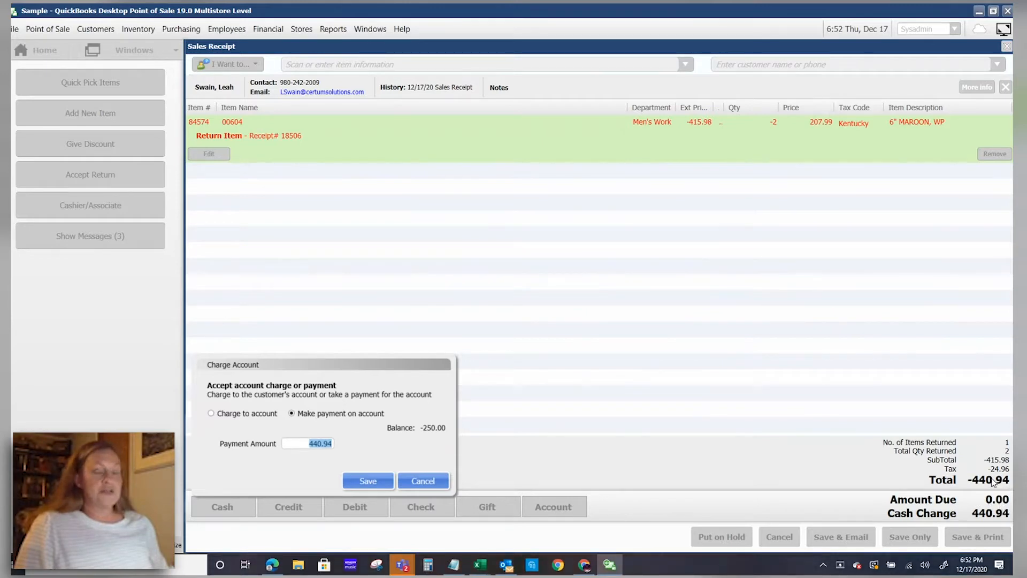
{"action": "mouse_move", "coordinate": [441, 439]}
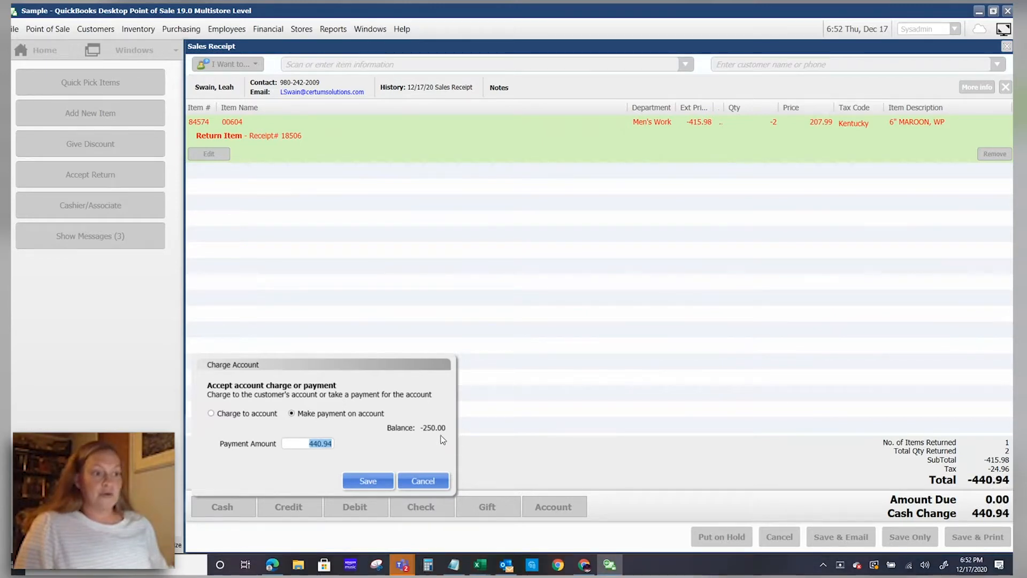
{"action": "mouse_move", "coordinate": [422, 481]}
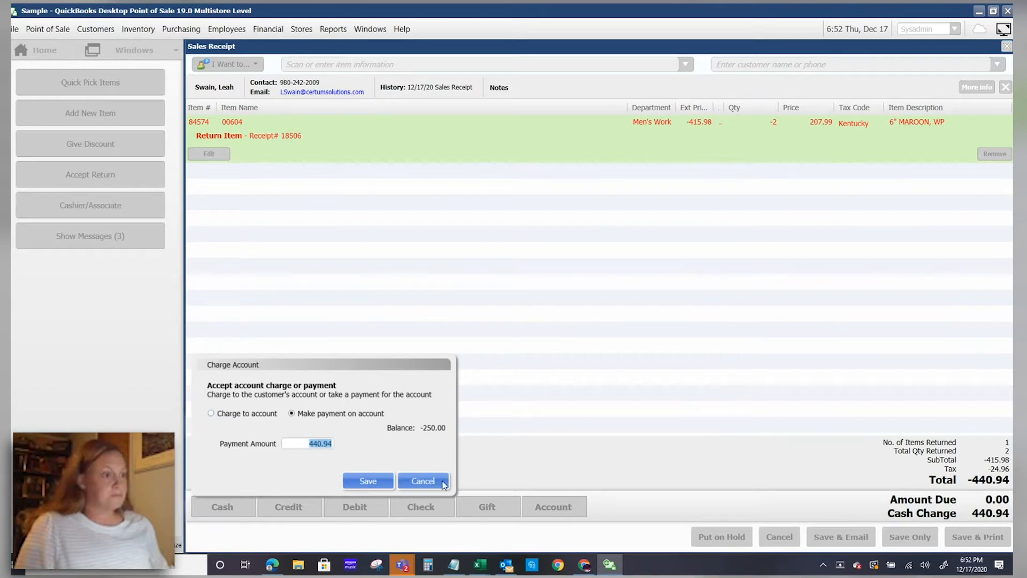
{"action": "left_click", "coordinate": [423, 481]}
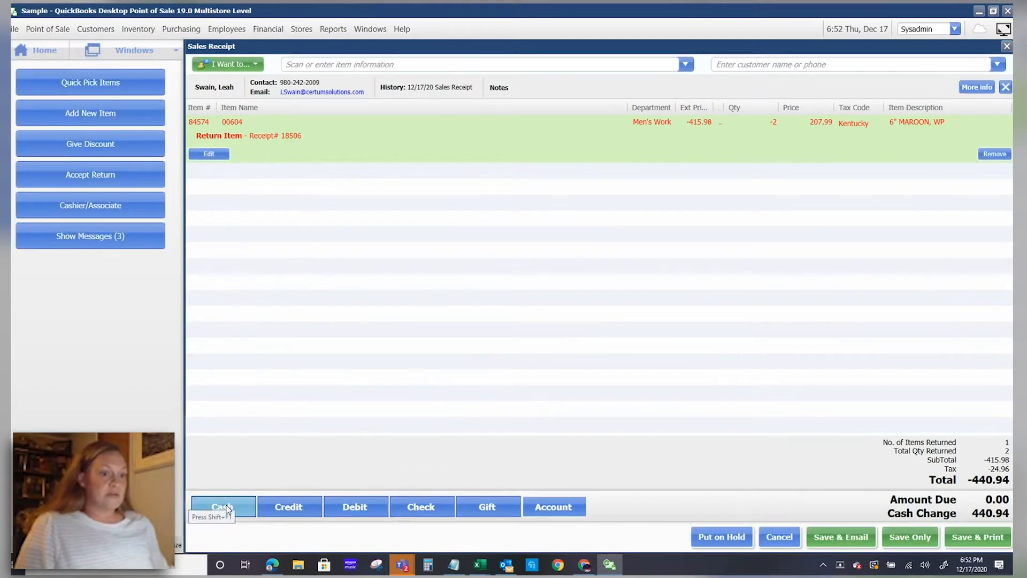
- Save the return and confirm the $440.94 cash refund change
{"action": "left_click", "coordinate": [222, 506]}
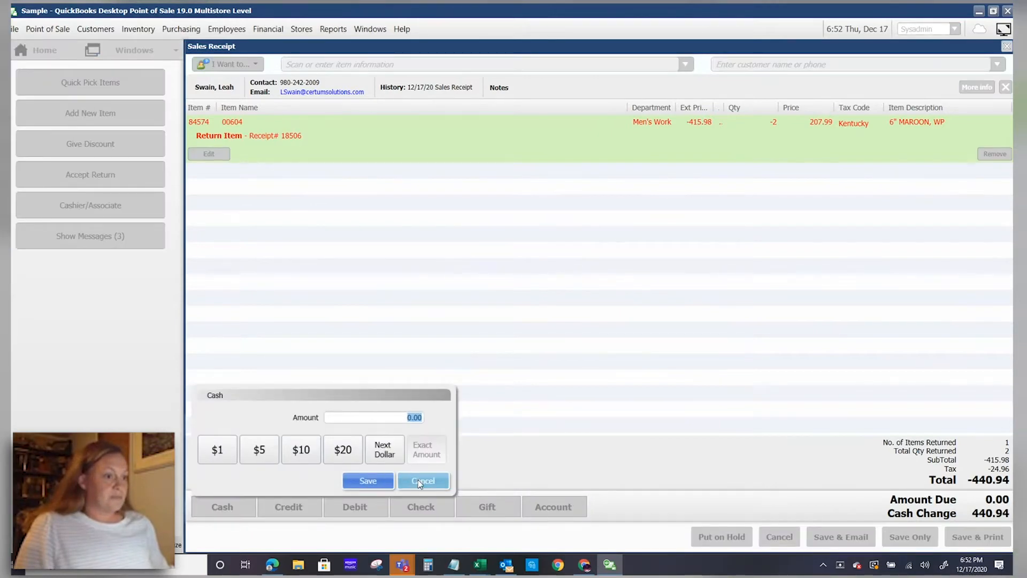
{"action": "left_click", "coordinate": [424, 480]}
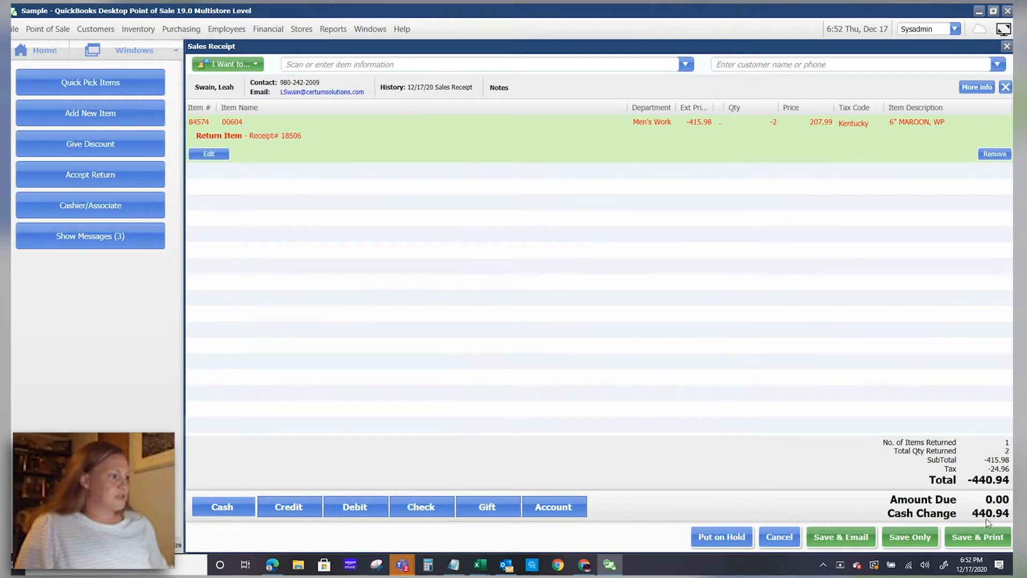
{"action": "mouse_move", "coordinate": [841, 537]}
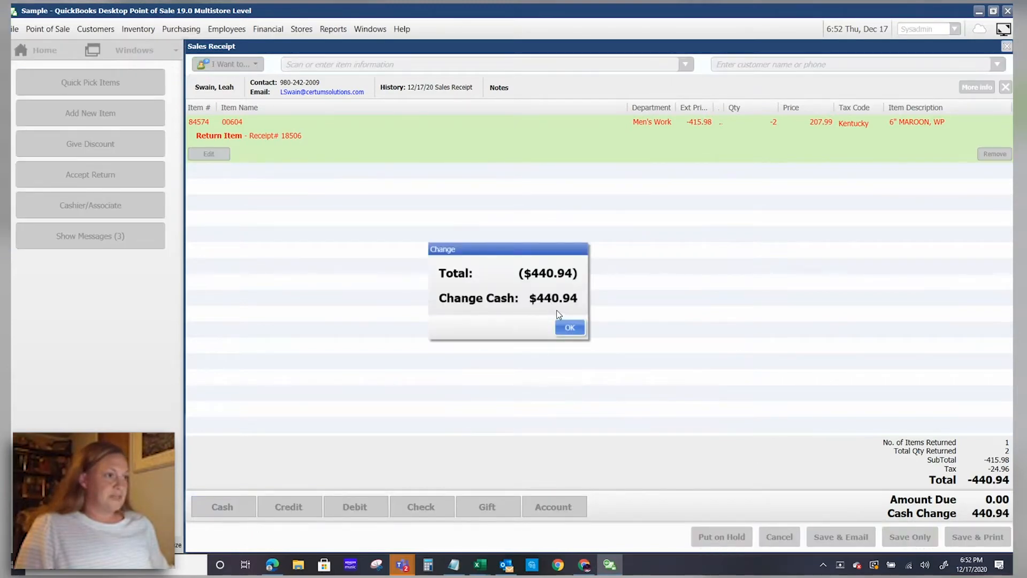
{"action": "left_click", "coordinate": [569, 327]}
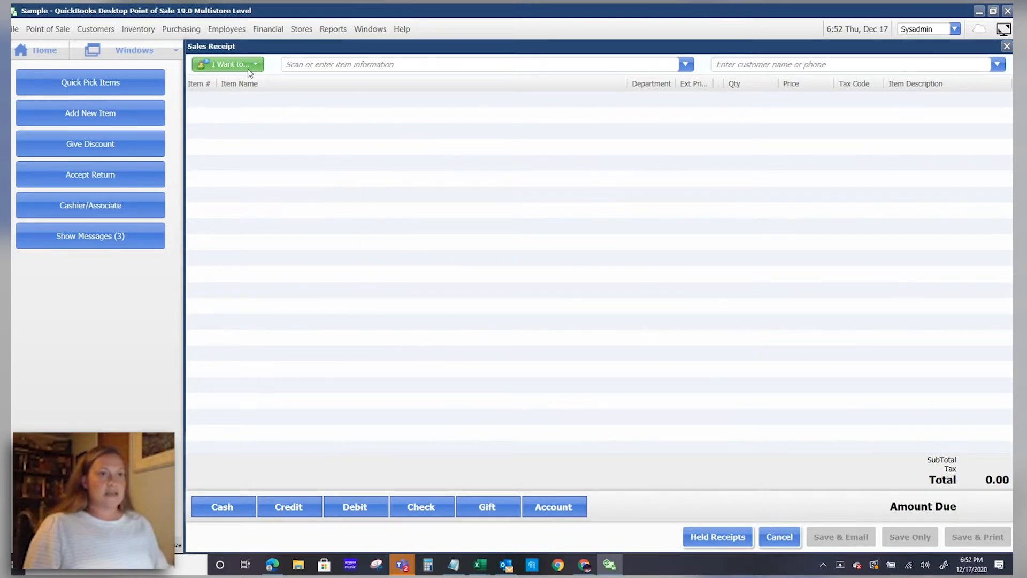
- Add out-of-stock boot item 50953 to a new sale, totaling 120.83
{"action": "left_click", "coordinate": [227, 64]}
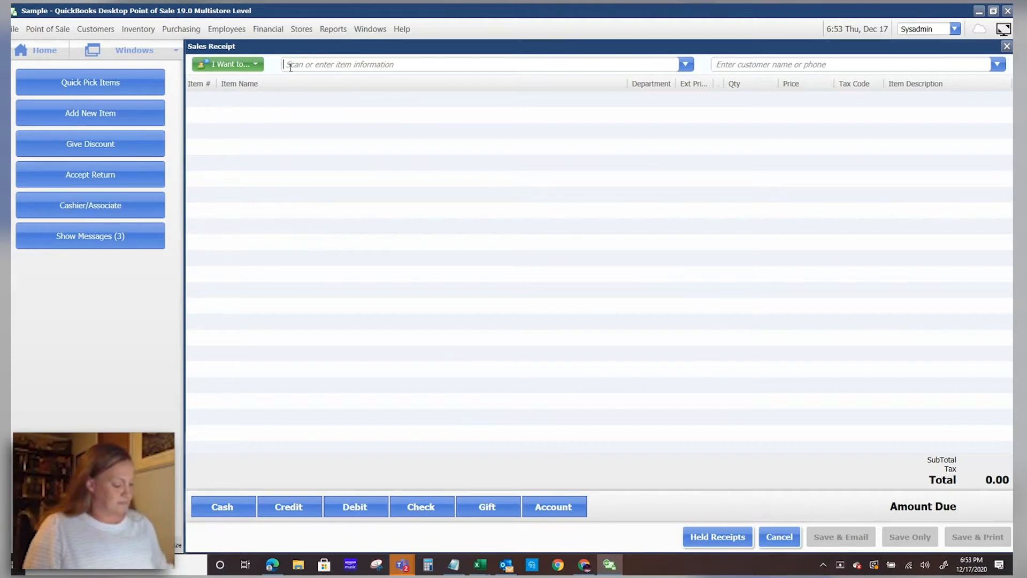
{"action": "type", "text": "953"}
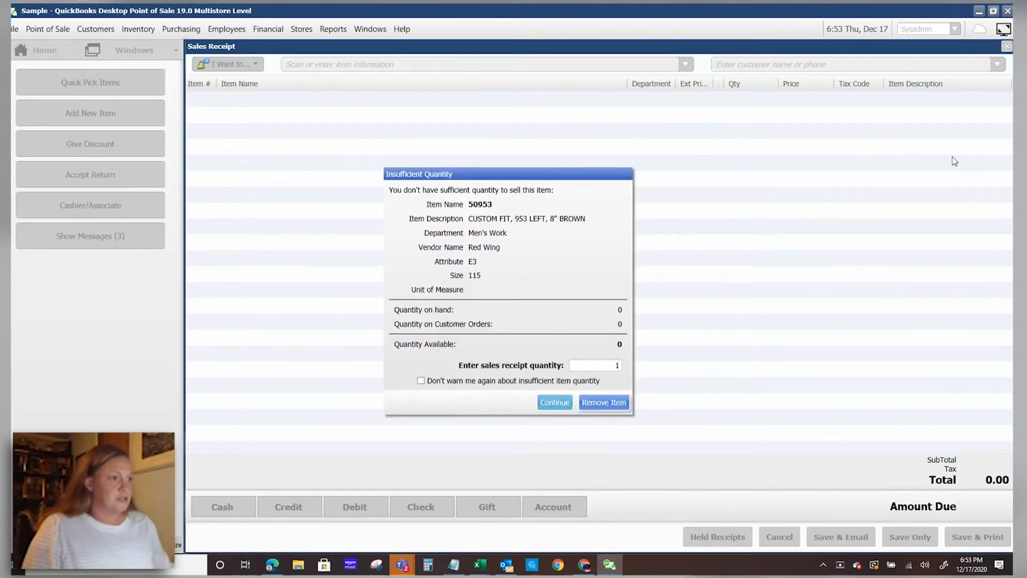
{"action": "left_click", "coordinate": [554, 402]}
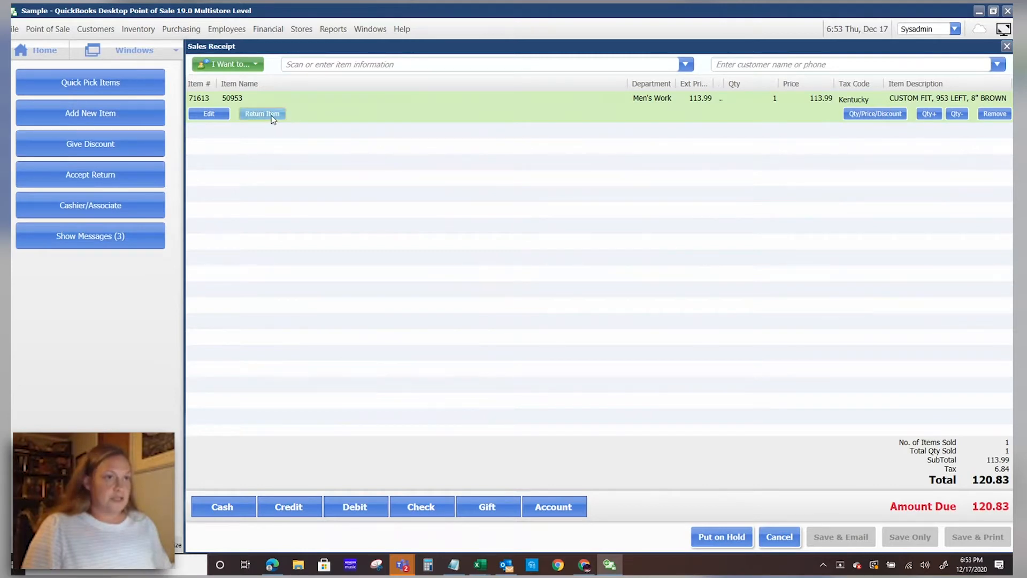
{"action": "left_click", "coordinate": [262, 114]}
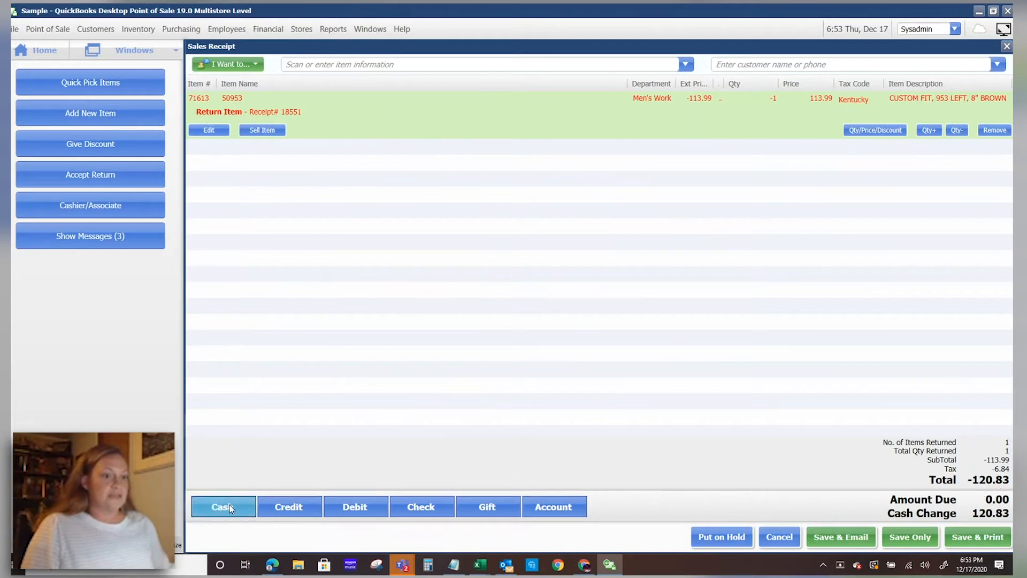
{"action": "left_click", "coordinate": [222, 507]}
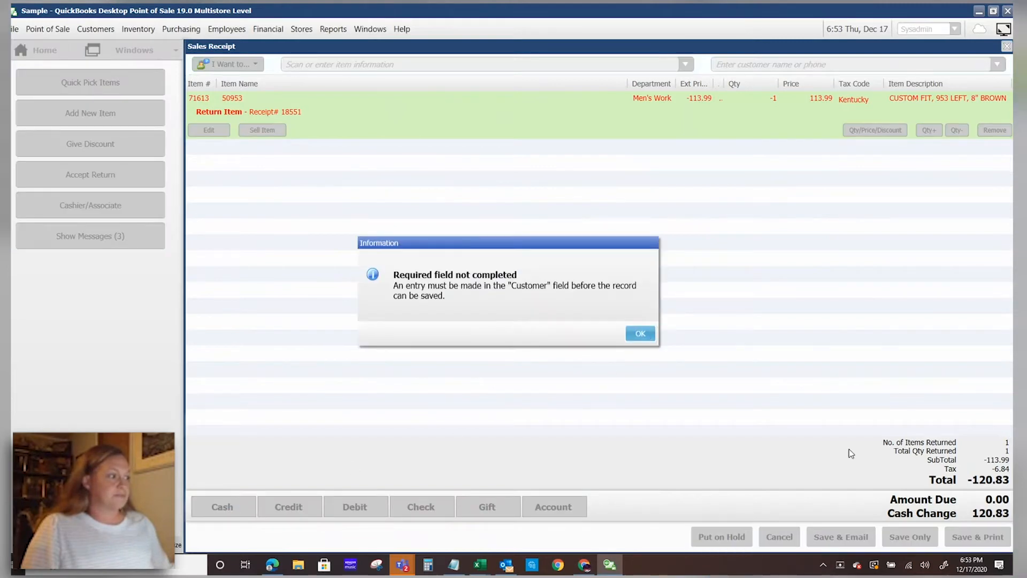
{"action": "left_click", "coordinate": [640, 333]}
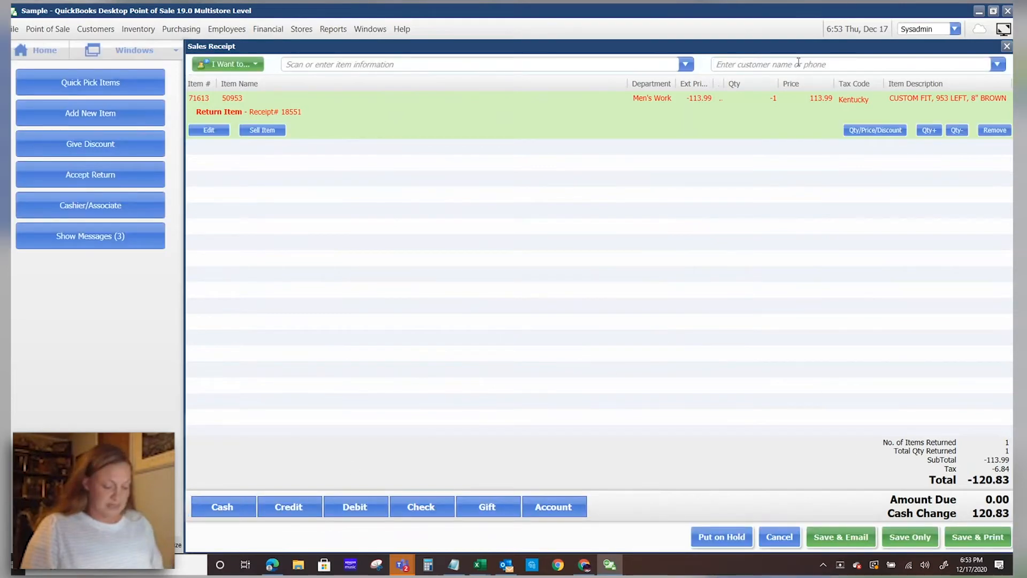
{"action": "type", "text": "Swain"}
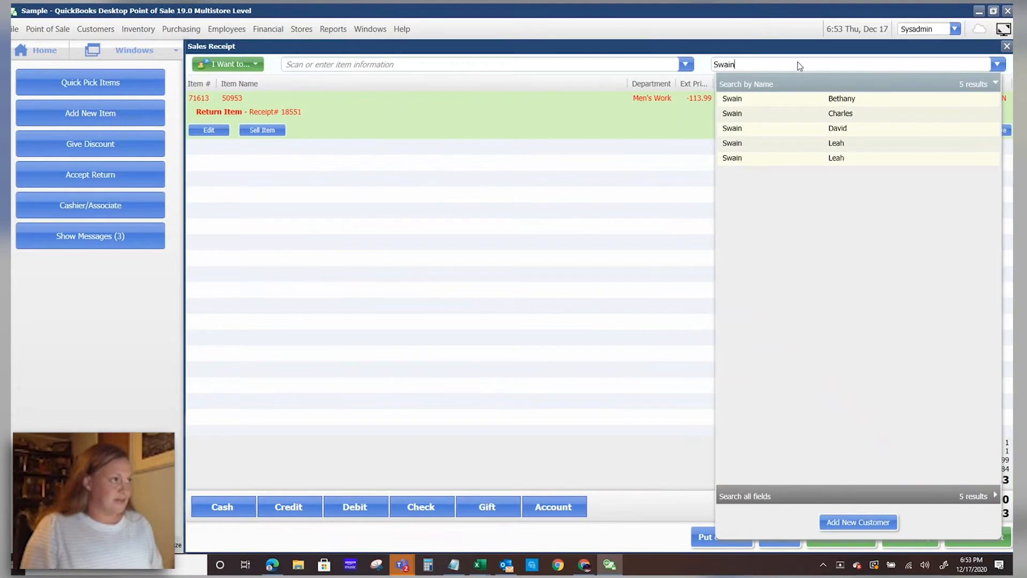
{"action": "left_click", "coordinate": [837, 158]}
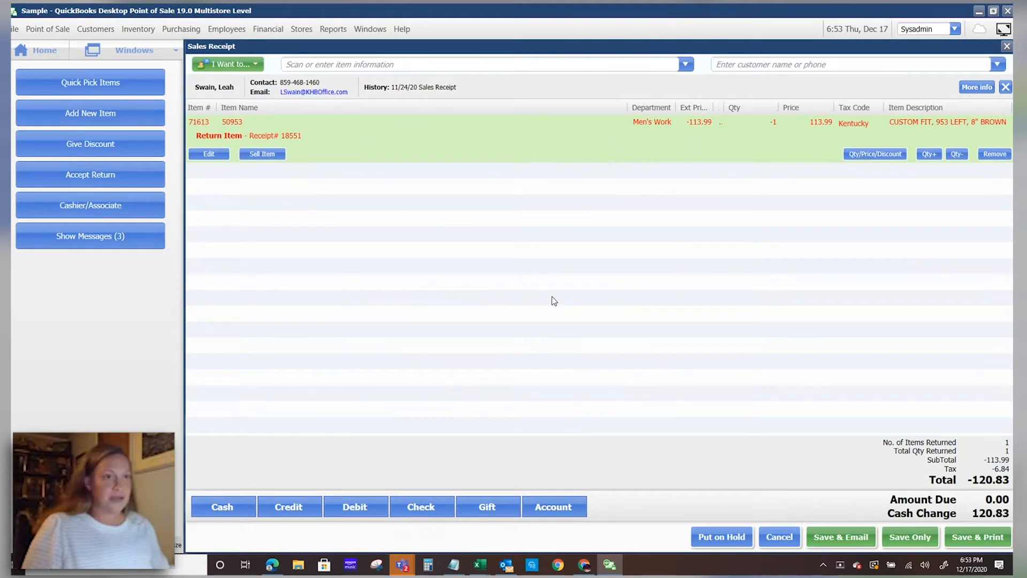
{"action": "mouse_move", "coordinate": [718, 267]}
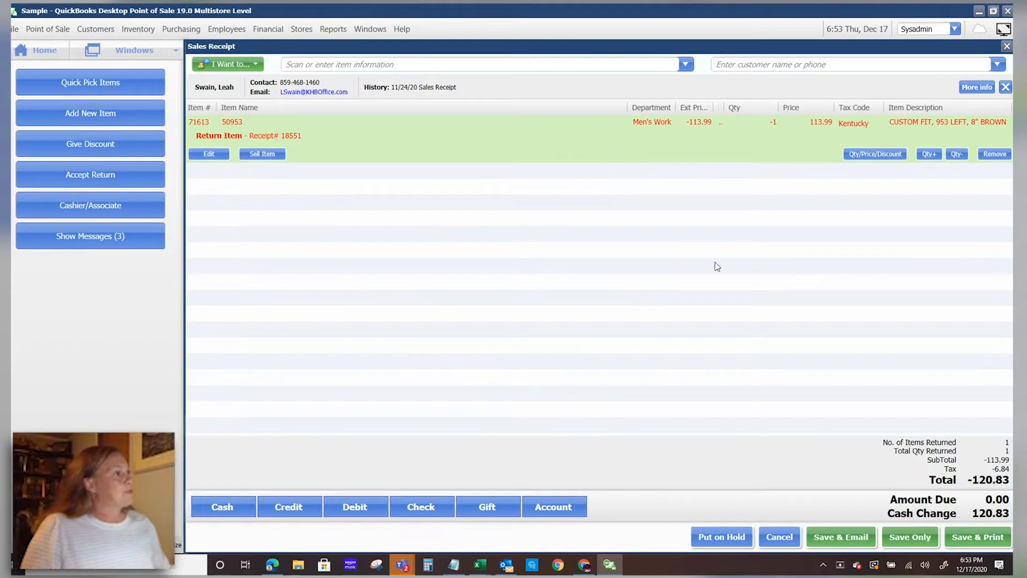
{"action": "mouse_move", "coordinate": [876, 514]}
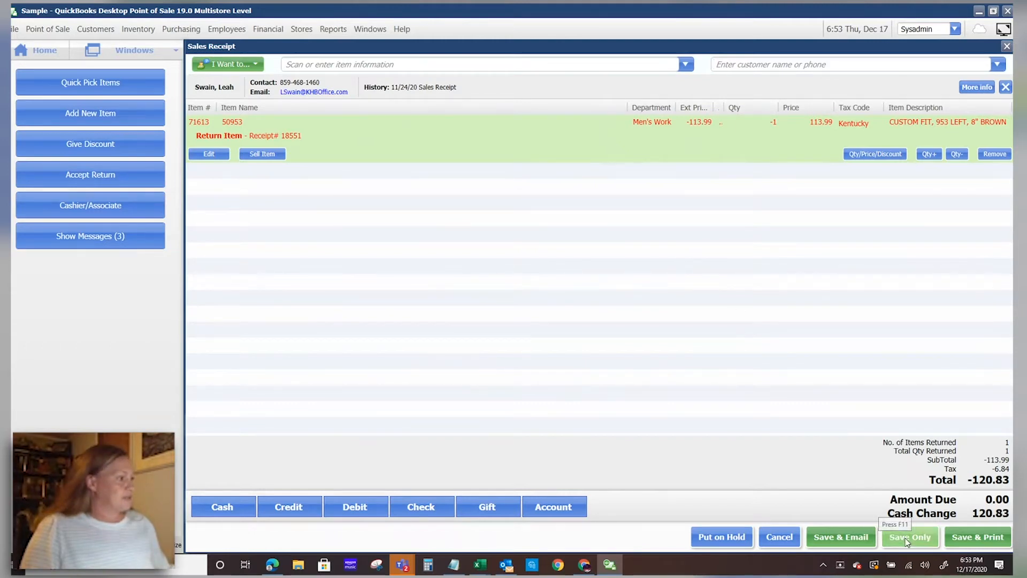
- Save the -120.83 boot return and confirm the $120.83 cash change
{"action": "left_click", "coordinate": [910, 537]}
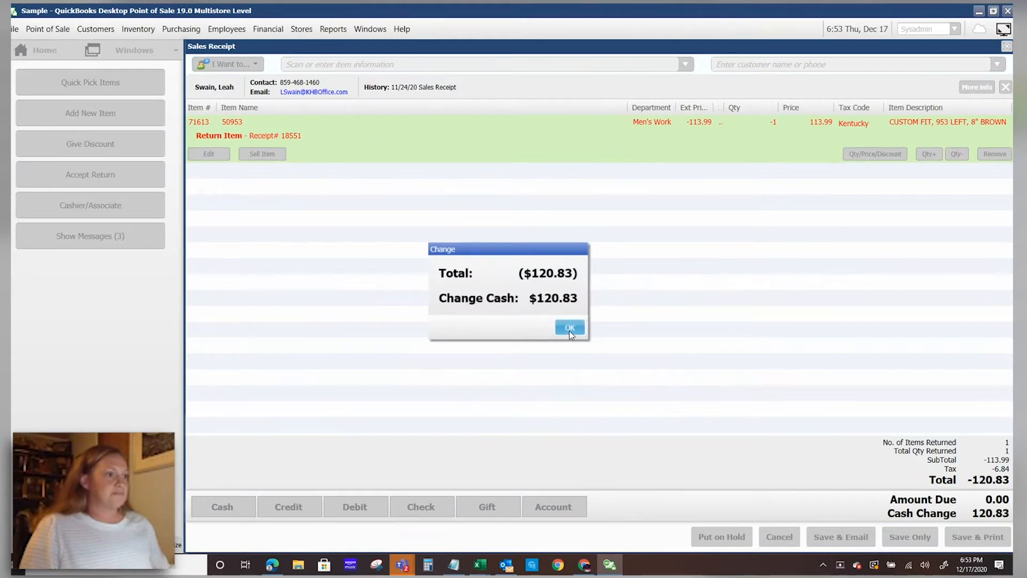
{"action": "left_click", "coordinate": [569, 327]}
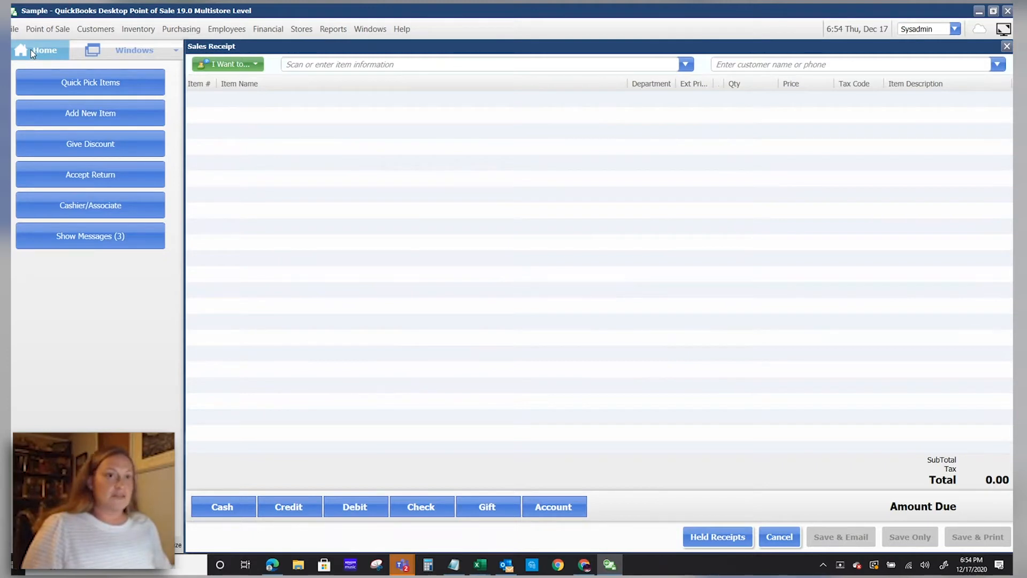
{"action": "left_click", "coordinate": [44, 50]}
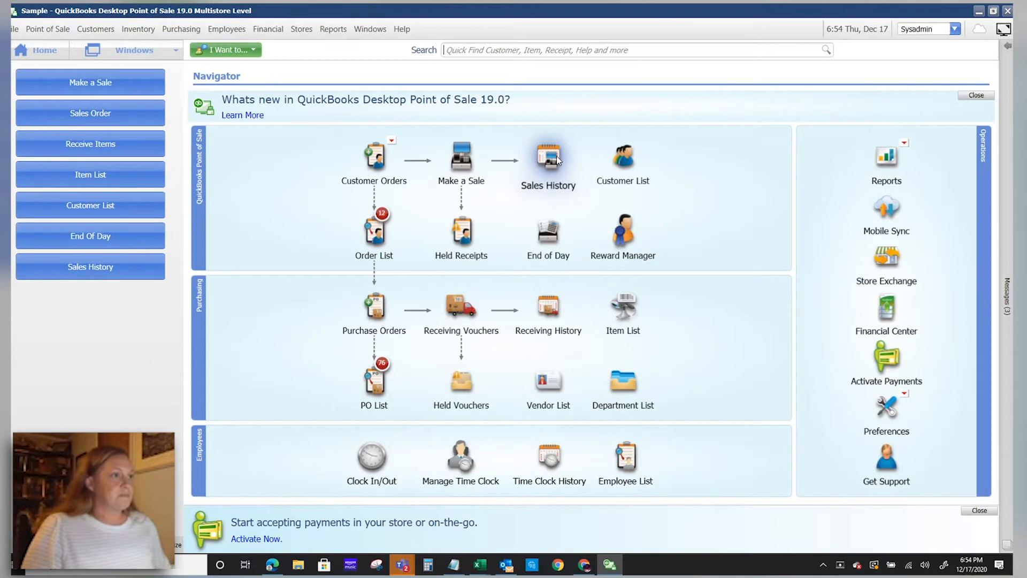
{"action": "left_click", "coordinate": [548, 156]}
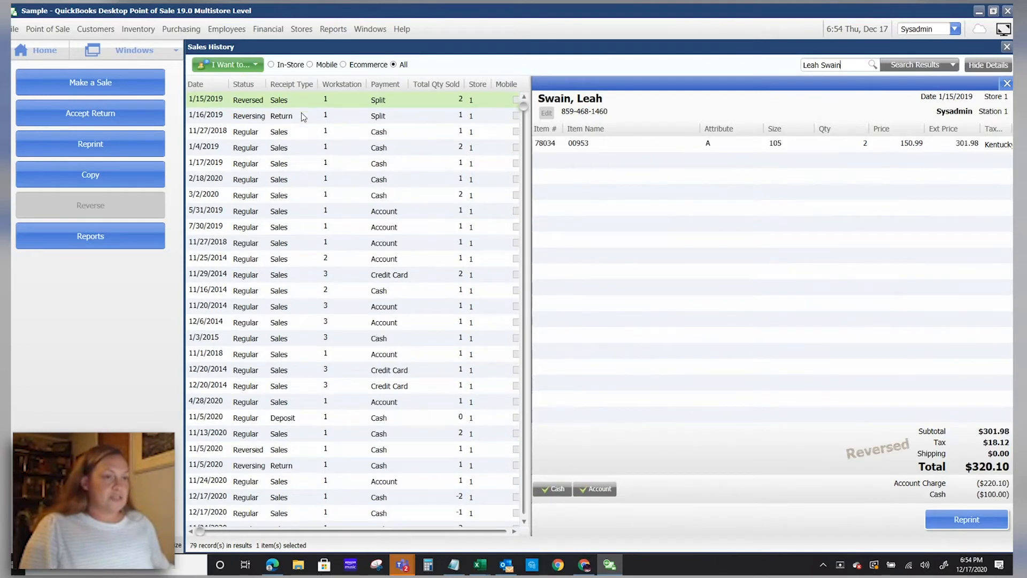
{"action": "mouse_move", "coordinate": [388, 412]}
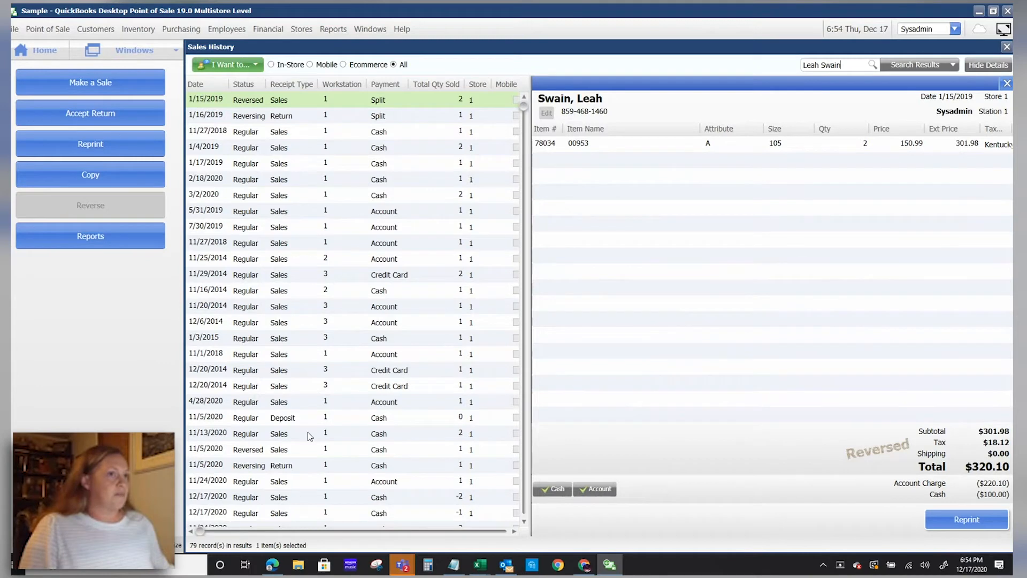
{"action": "mouse_move", "coordinate": [485, 322]}
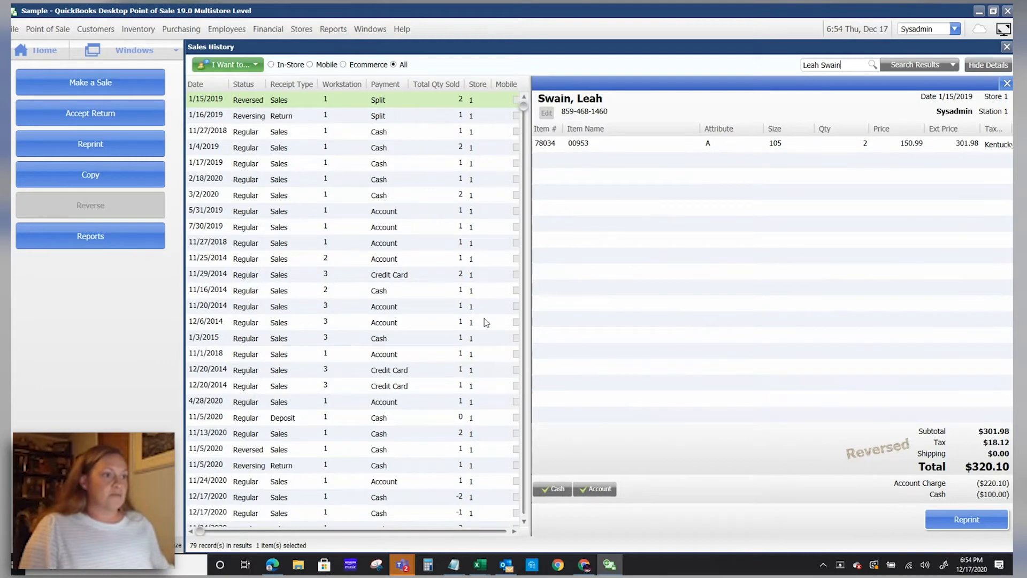
{"action": "mouse_move", "coordinate": [459, 228]}
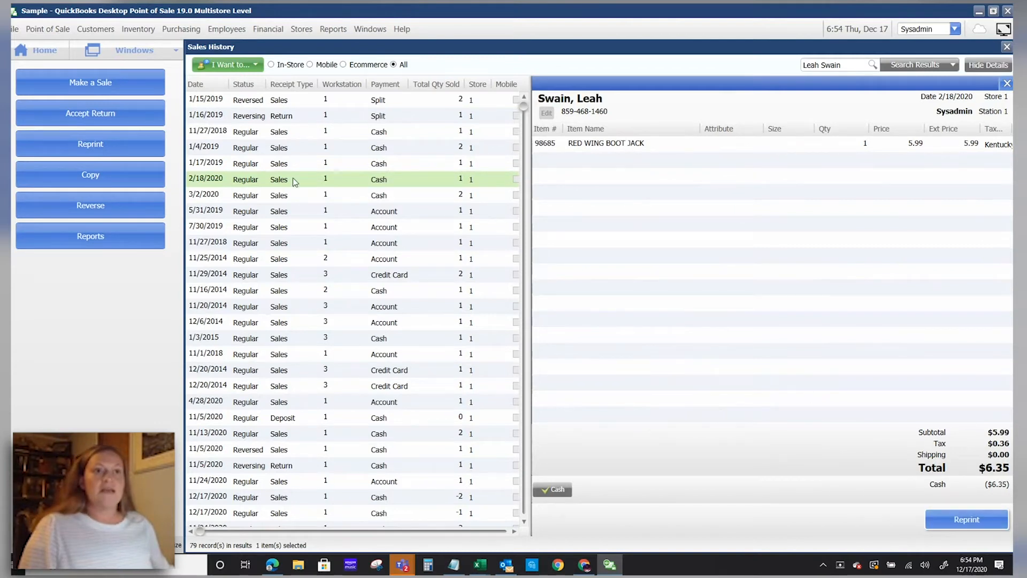
- Leave Sales History and return to a blank Make a Sale receipt
{"action": "left_click", "coordinate": [90, 82]}
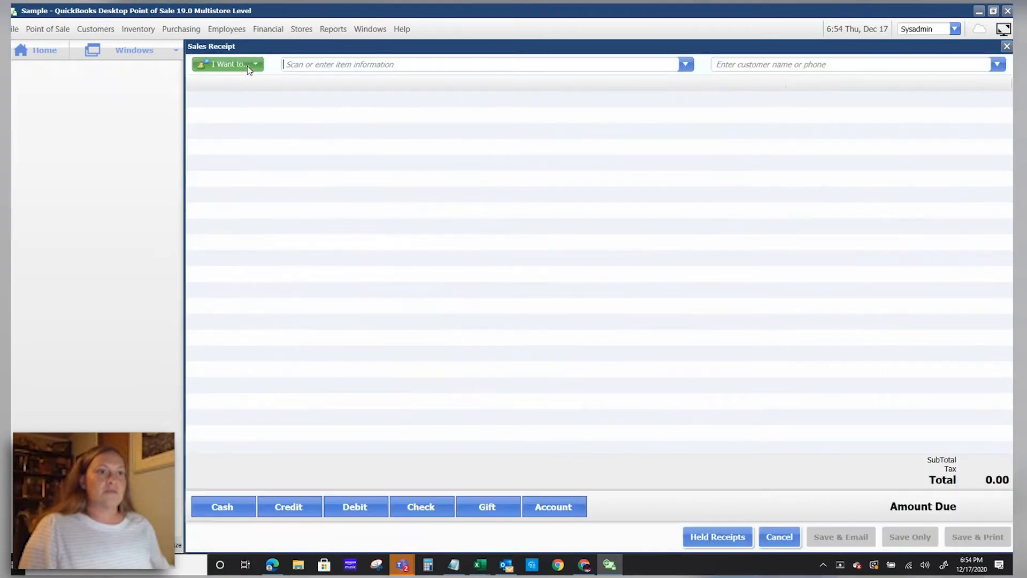
{"action": "left_click", "coordinate": [228, 65]}
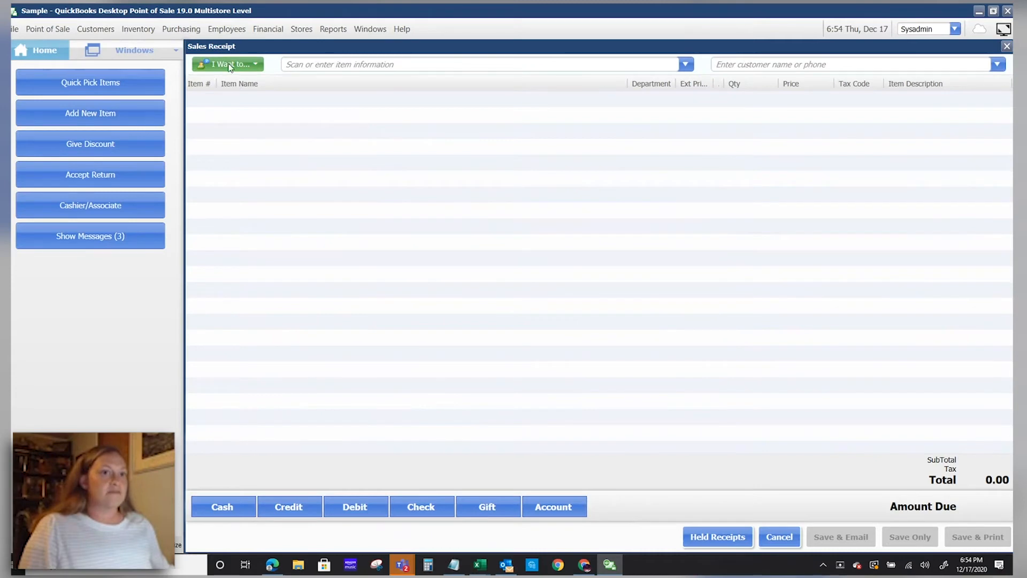
{"action": "left_click", "coordinate": [95, 29]}
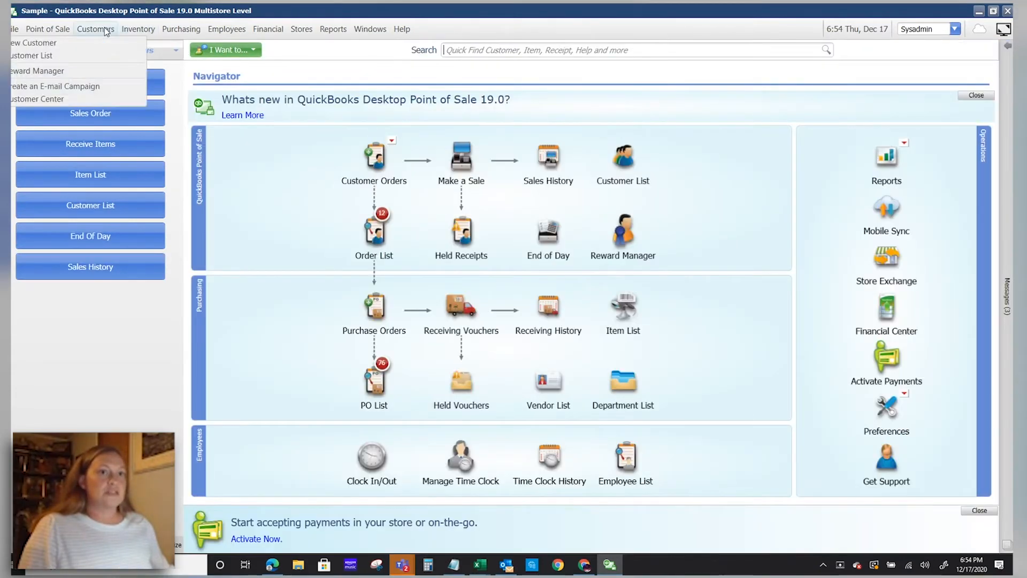
{"action": "left_click", "coordinate": [32, 56]}
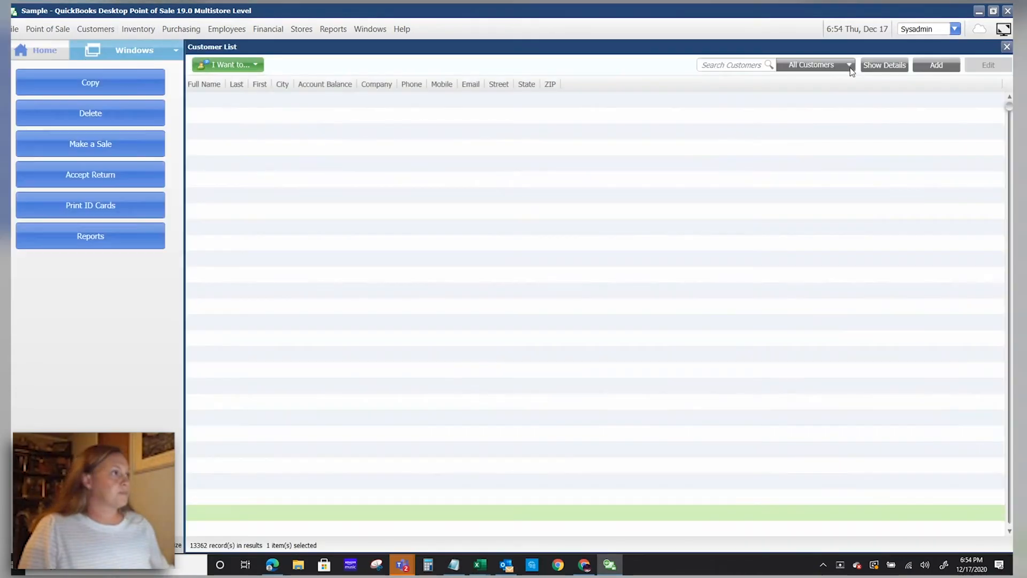
{"action": "type", "text": "Leah Swain"}
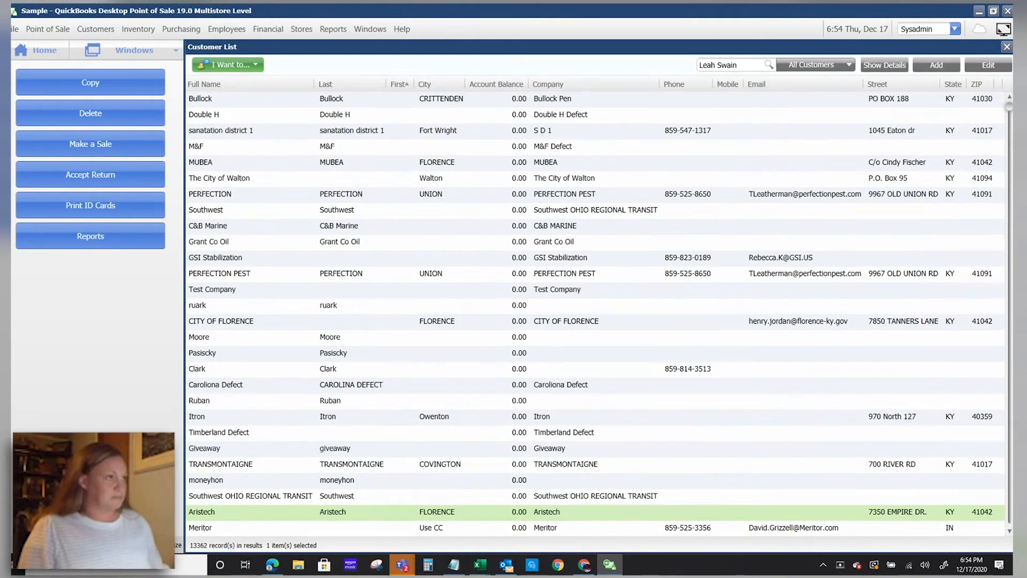
{"action": "left_click", "coordinate": [768, 65]}
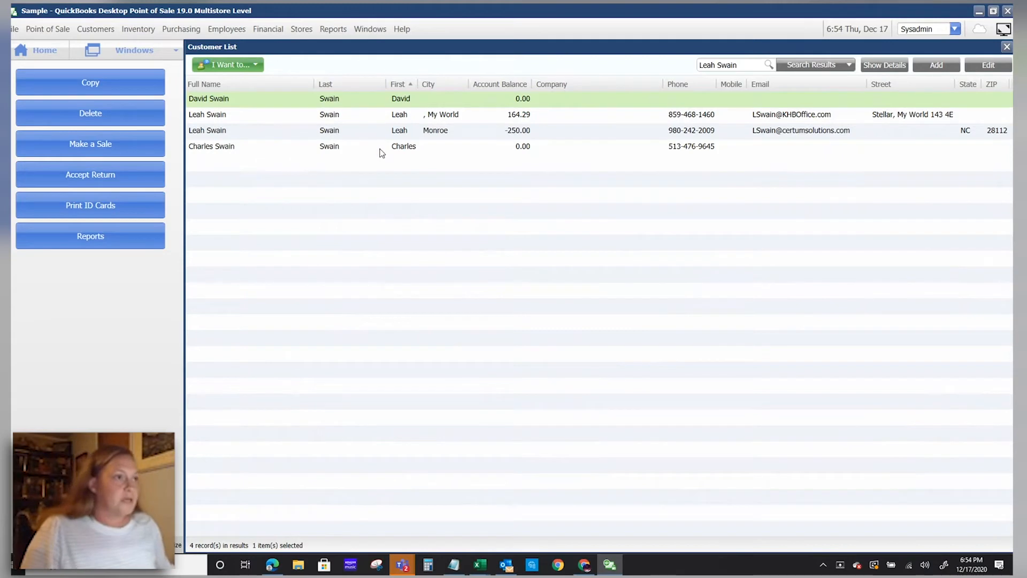
{"action": "mouse_move", "coordinate": [372, 123]}
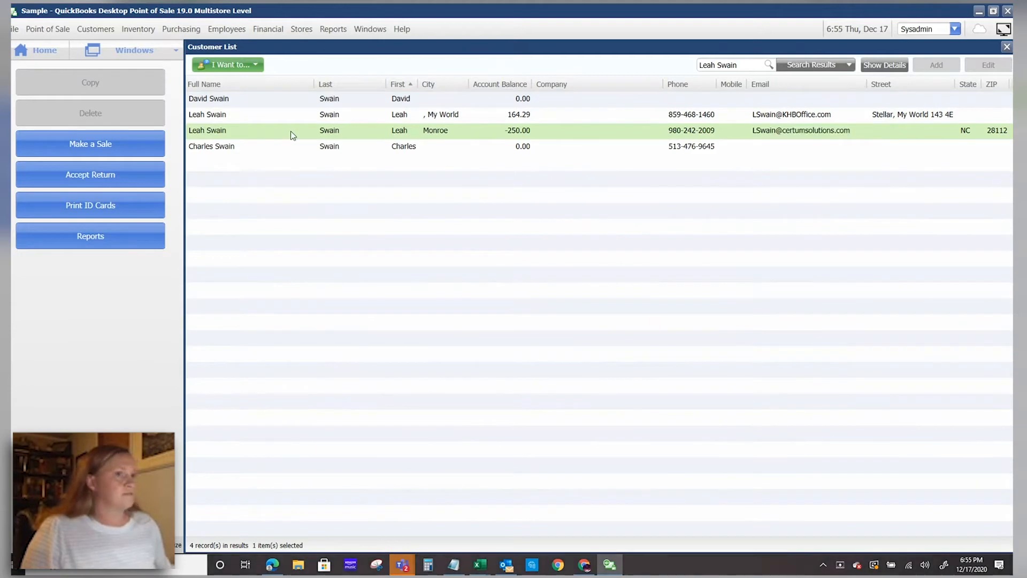
{"action": "left_click", "coordinate": [884, 64]}
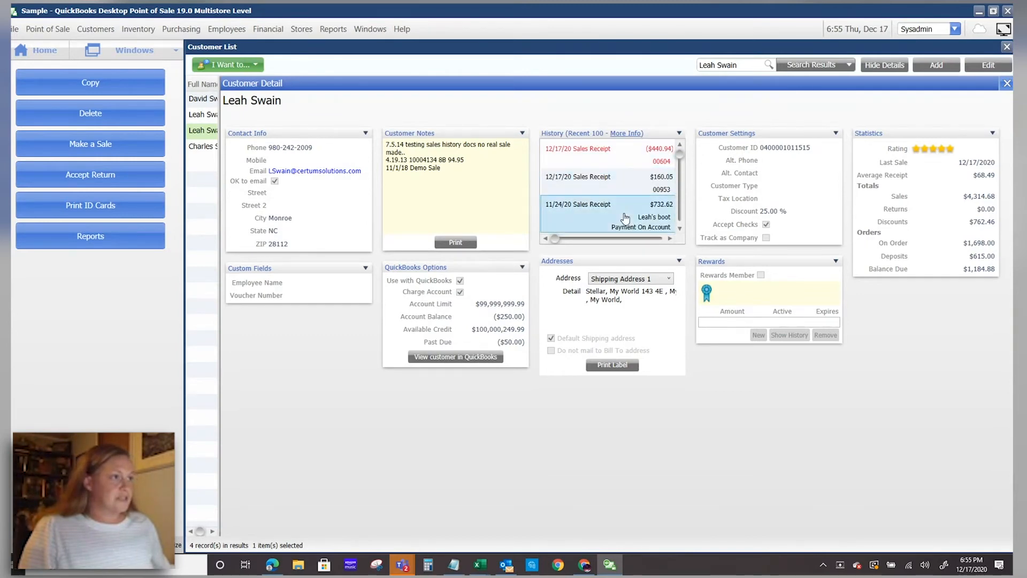
{"action": "double_click", "coordinate": [578, 204]}
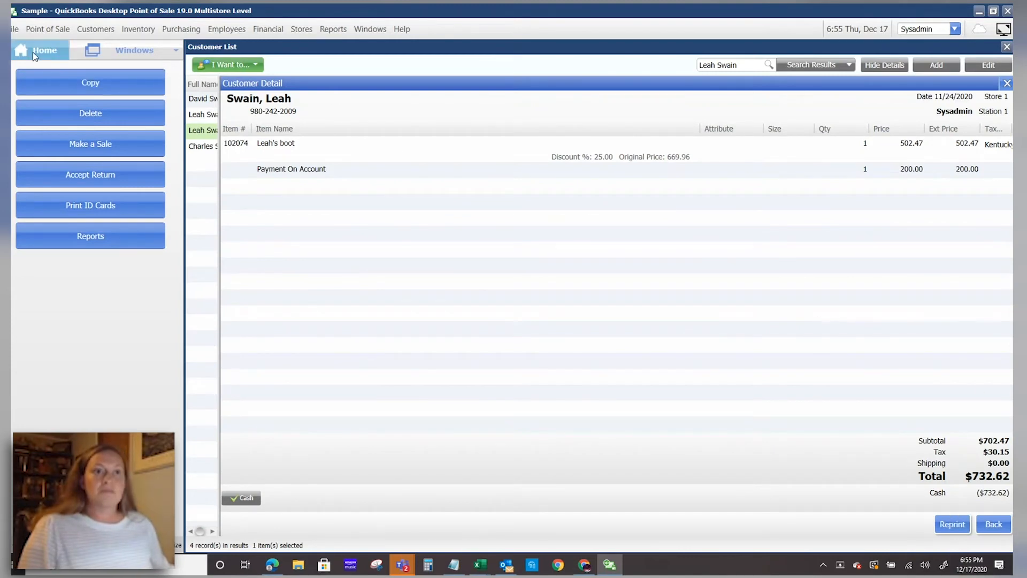
{"action": "left_click", "coordinate": [44, 50]}
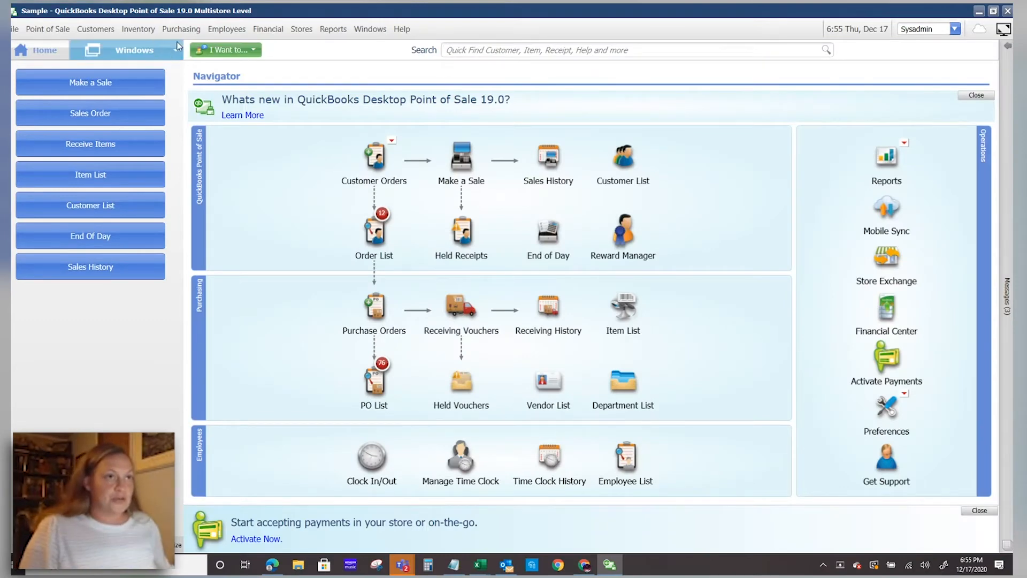
{"action": "left_click", "coordinate": [137, 29]}
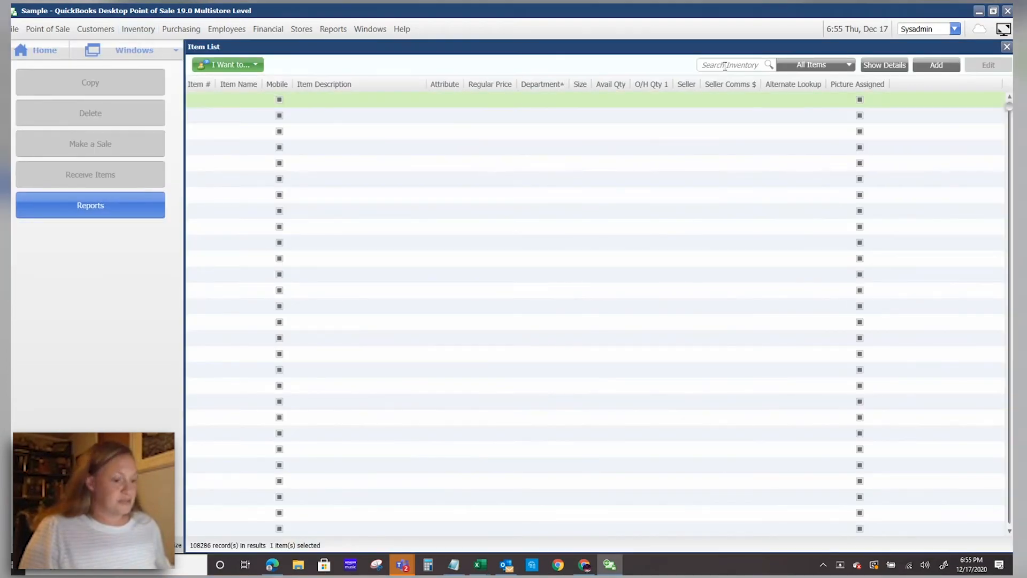
{"action": "type", "text": "953 9 B"}
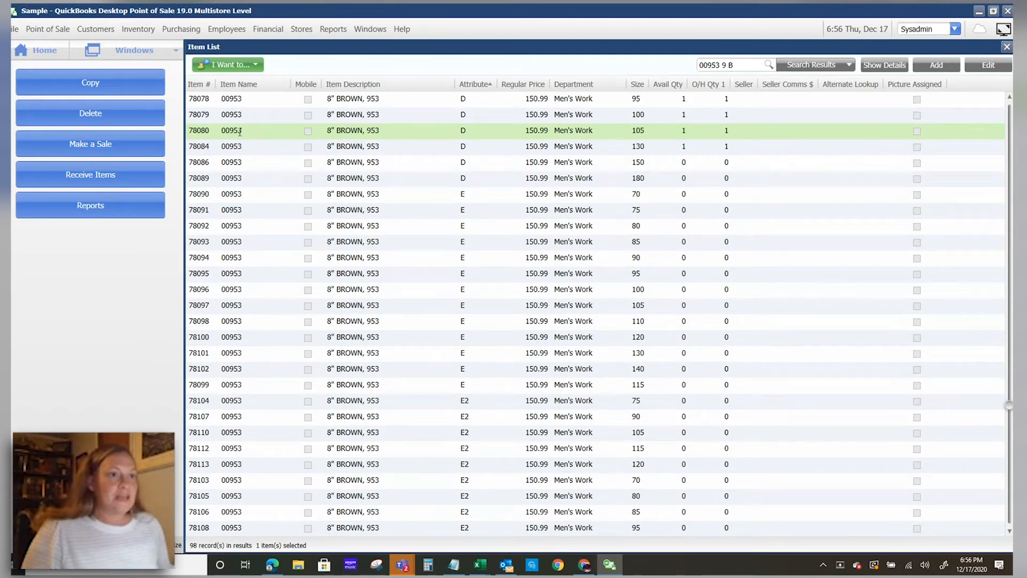
{"action": "double_click", "coordinate": [231, 131]}
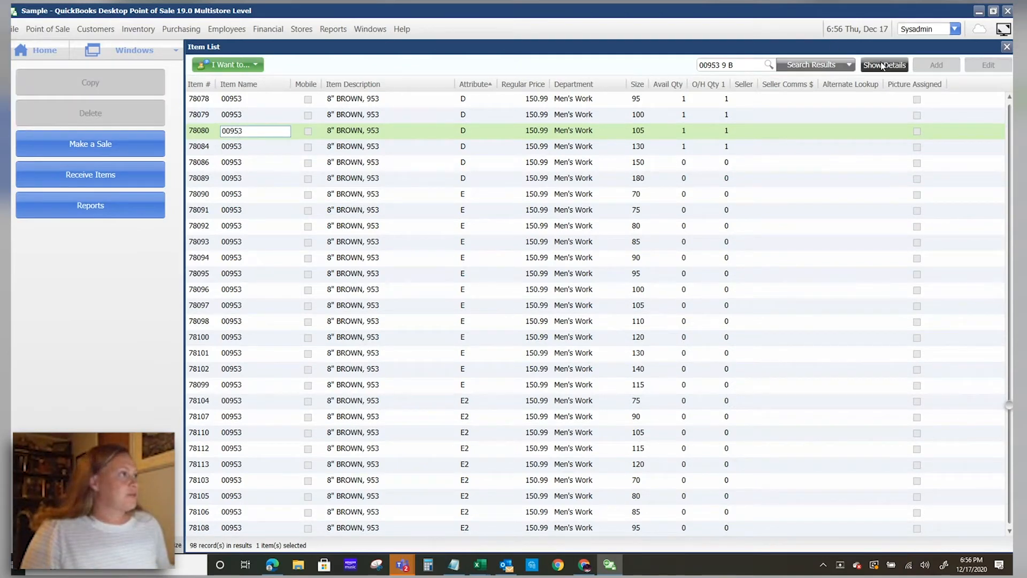
{"action": "left_click", "coordinate": [884, 64]}
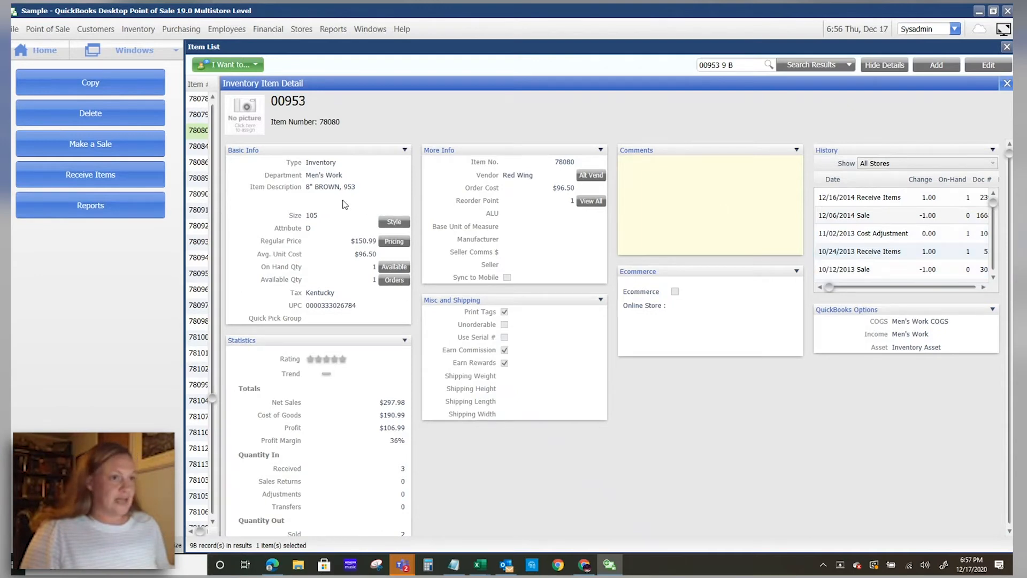
{"action": "mouse_move", "coordinate": [283, 122]}
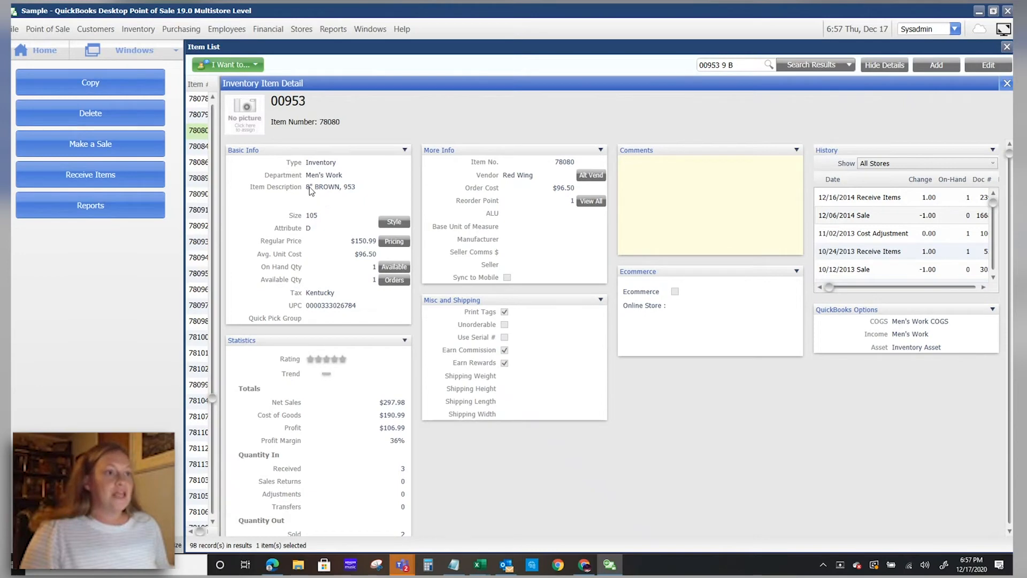
{"action": "mouse_move", "coordinate": [312, 236]}
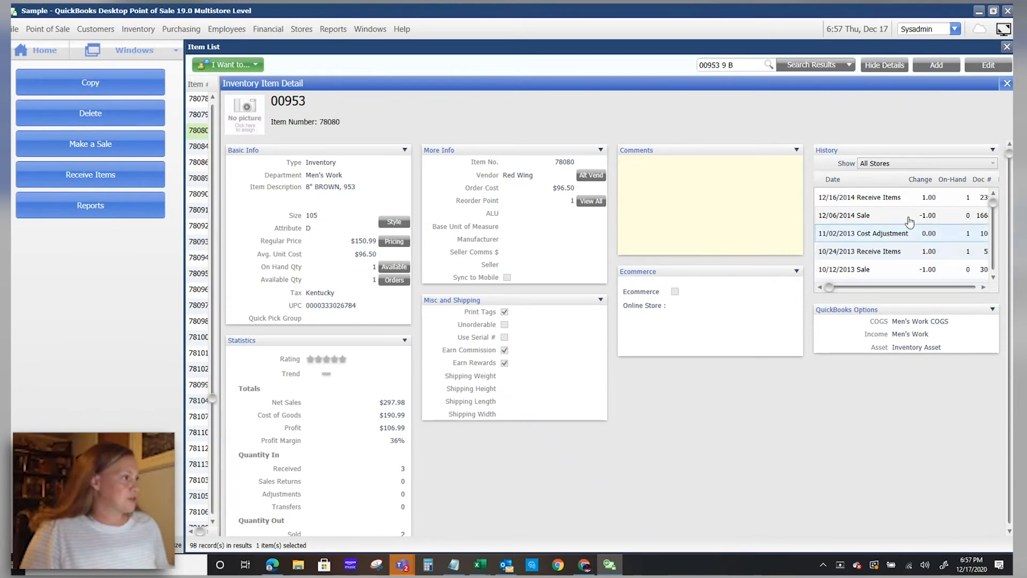
{"action": "left_click", "coordinate": [891, 215]}
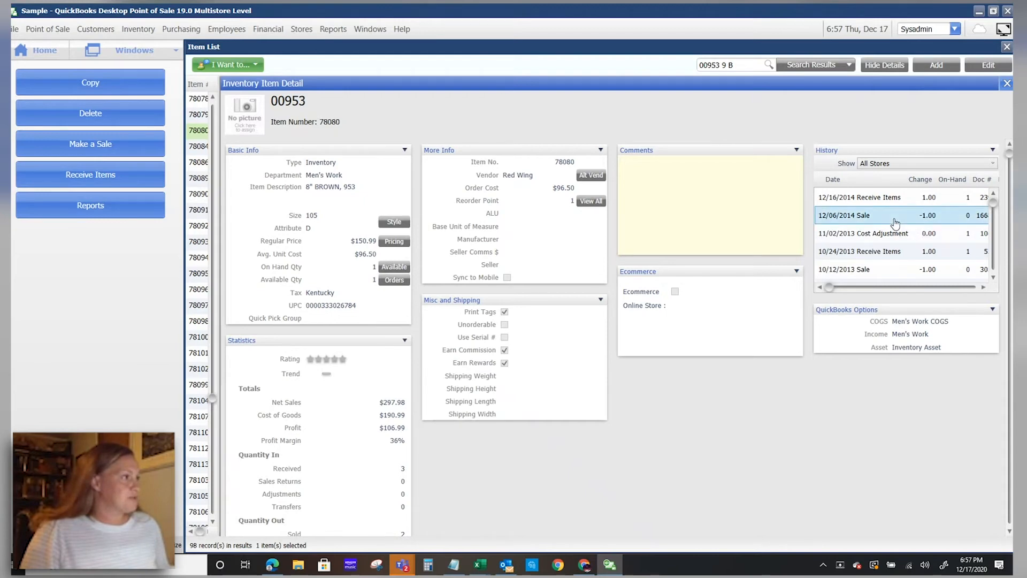
{"action": "double_click", "coordinate": [896, 215]}
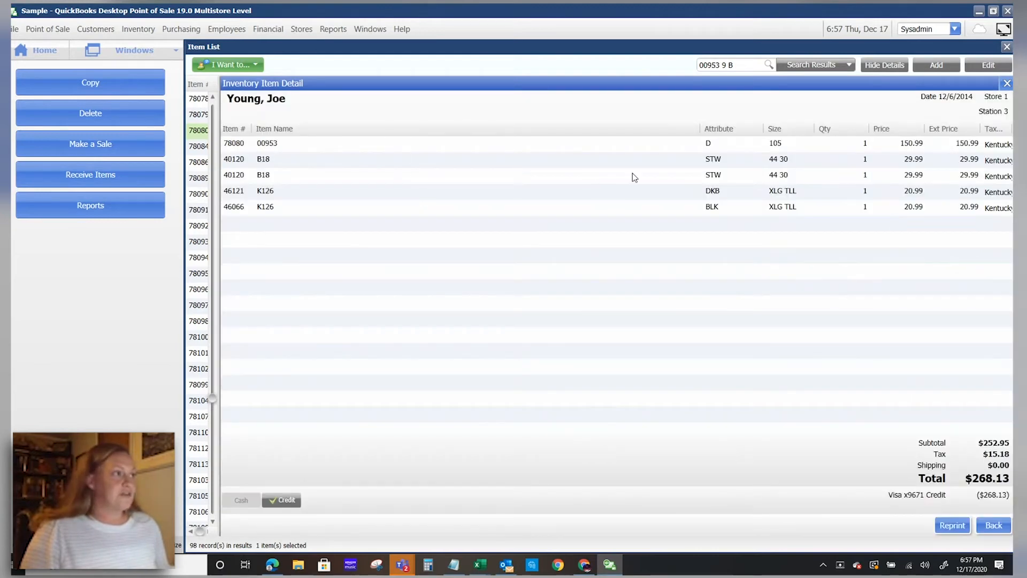
{"action": "mouse_move", "coordinate": [929, 517]}
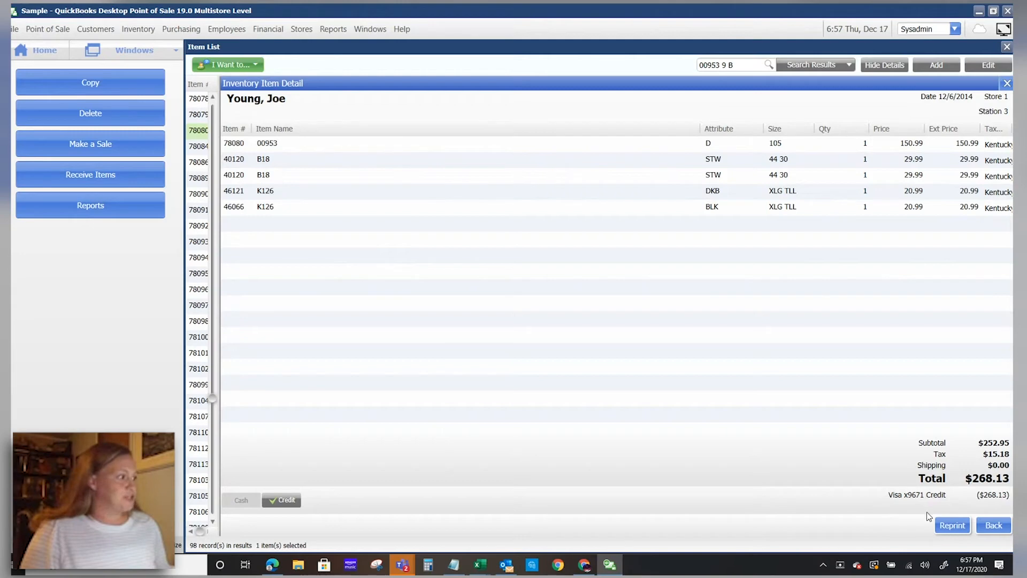
{"action": "mouse_move", "coordinate": [557, 302]}
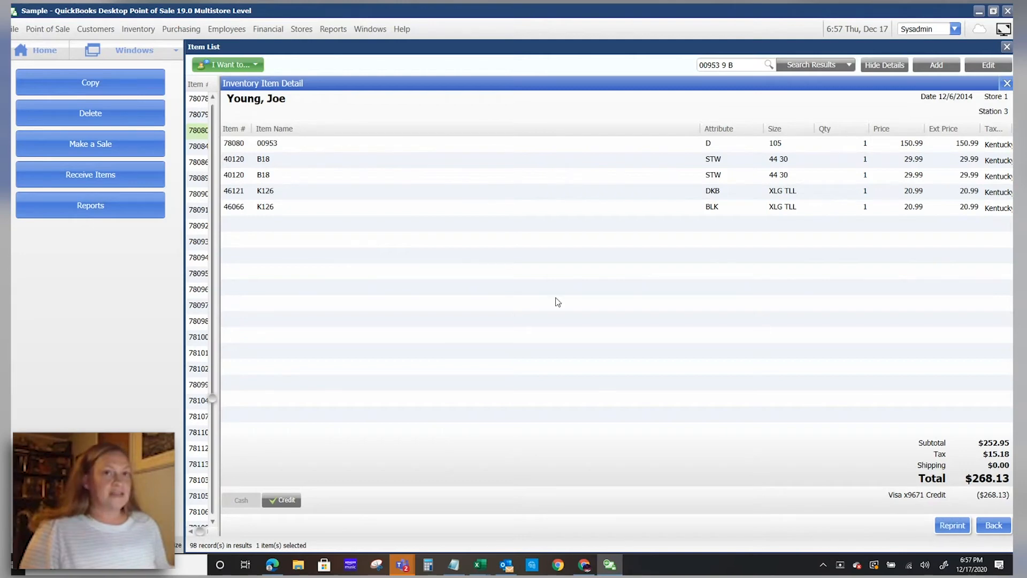
{"action": "left_click", "coordinate": [44, 50]}
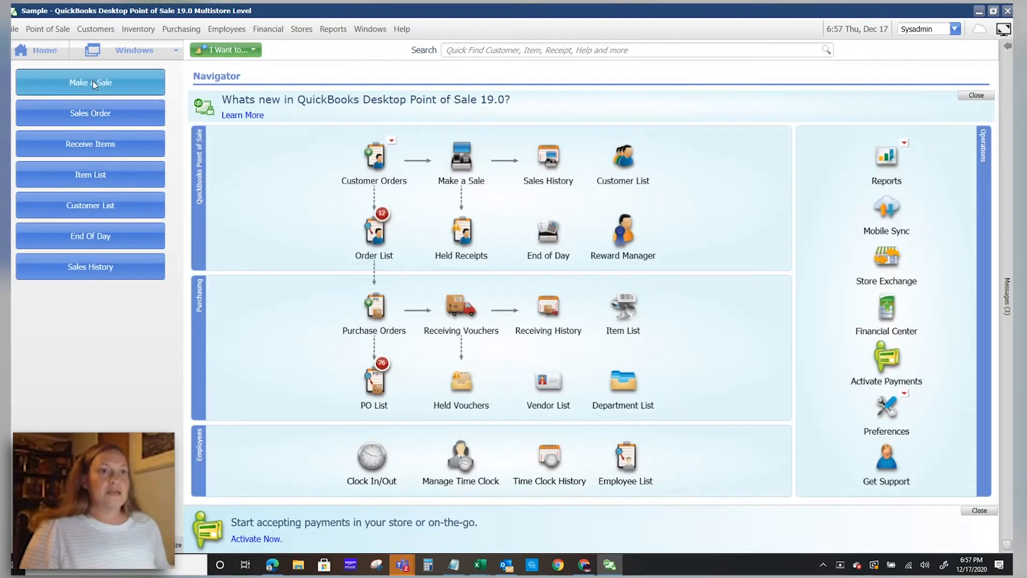
{"action": "left_click", "coordinate": [89, 82]}
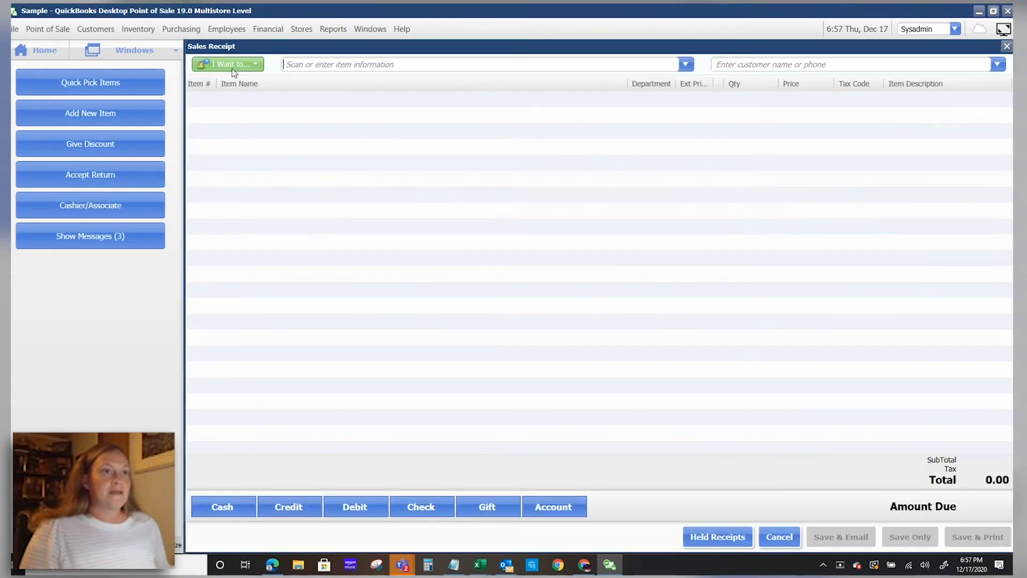
{"action": "left_click", "coordinate": [228, 64]}
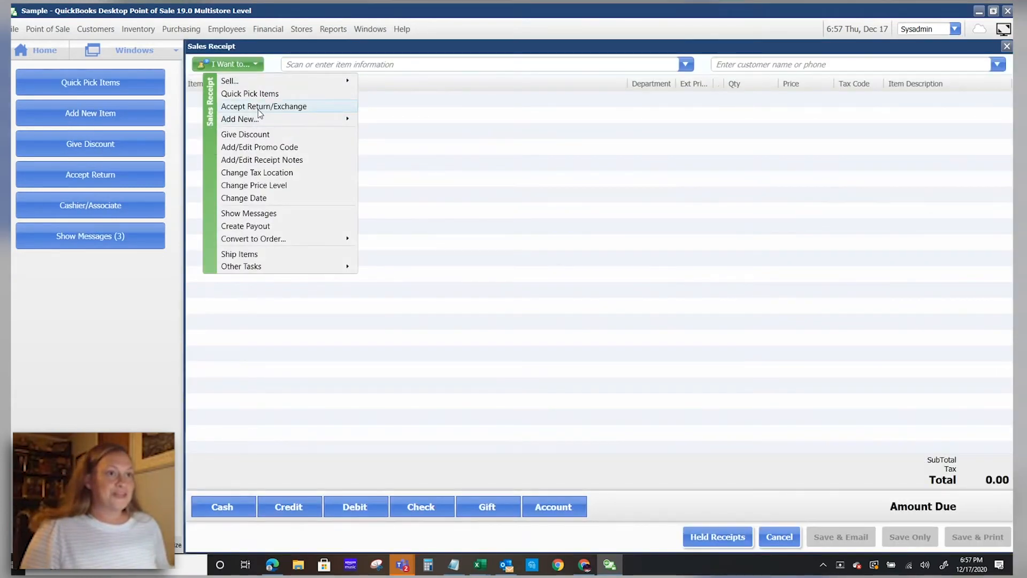
{"action": "left_click", "coordinate": [263, 105]}
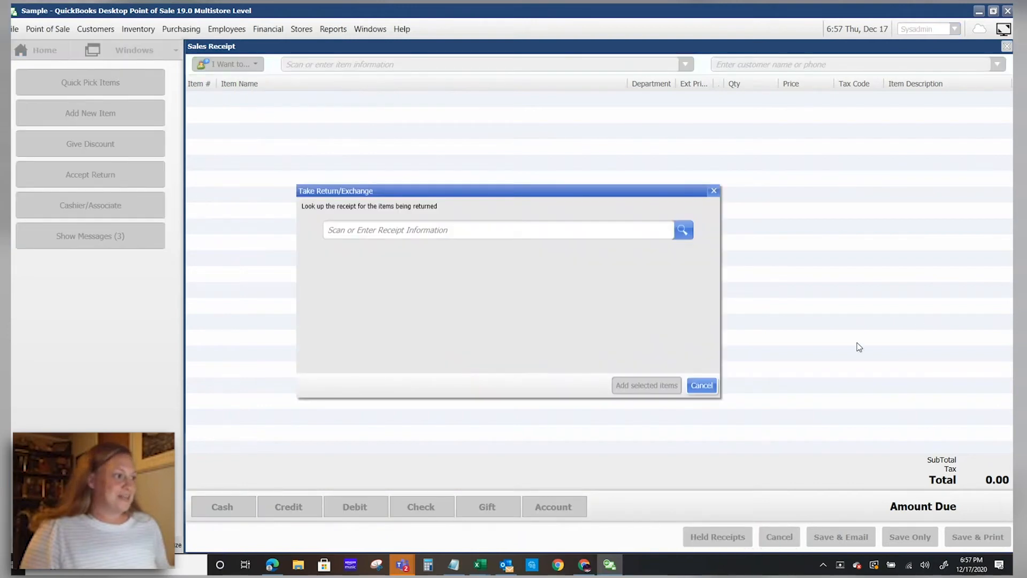
{"action": "left_click", "coordinate": [701, 385]}
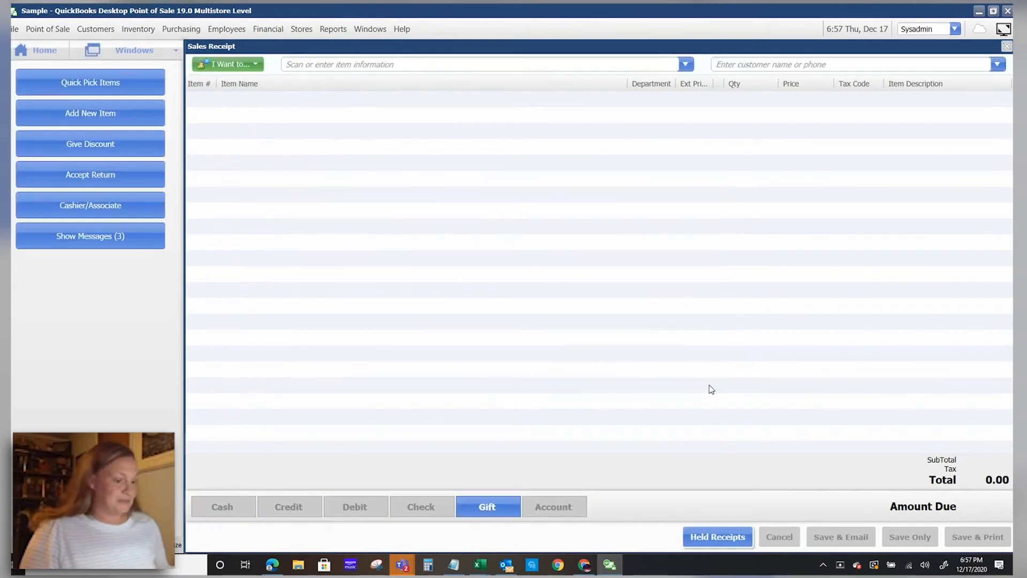
{"action": "left_click", "coordinate": [421, 507]}
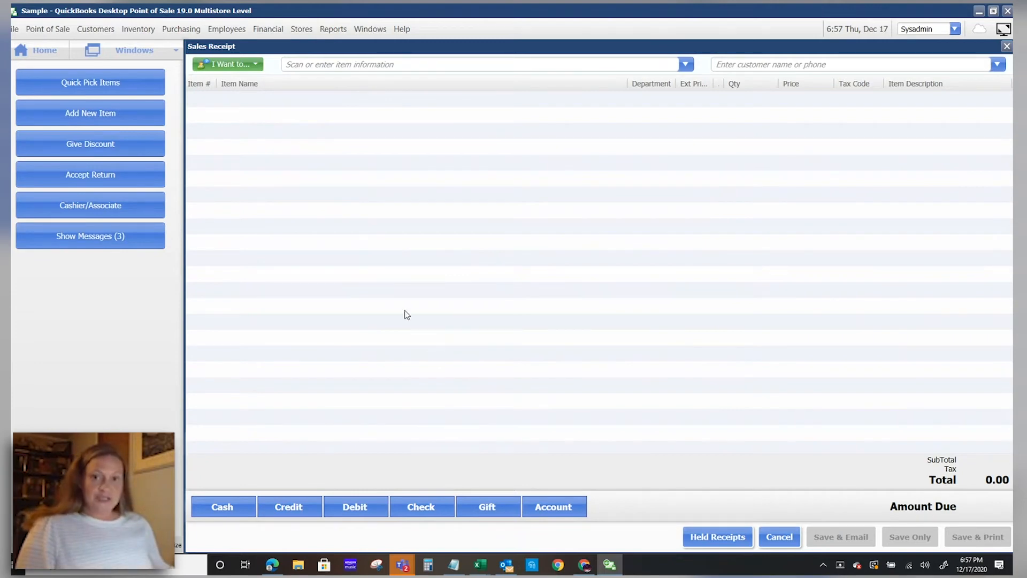
{"action": "mouse_move", "coordinate": [302, 196]}
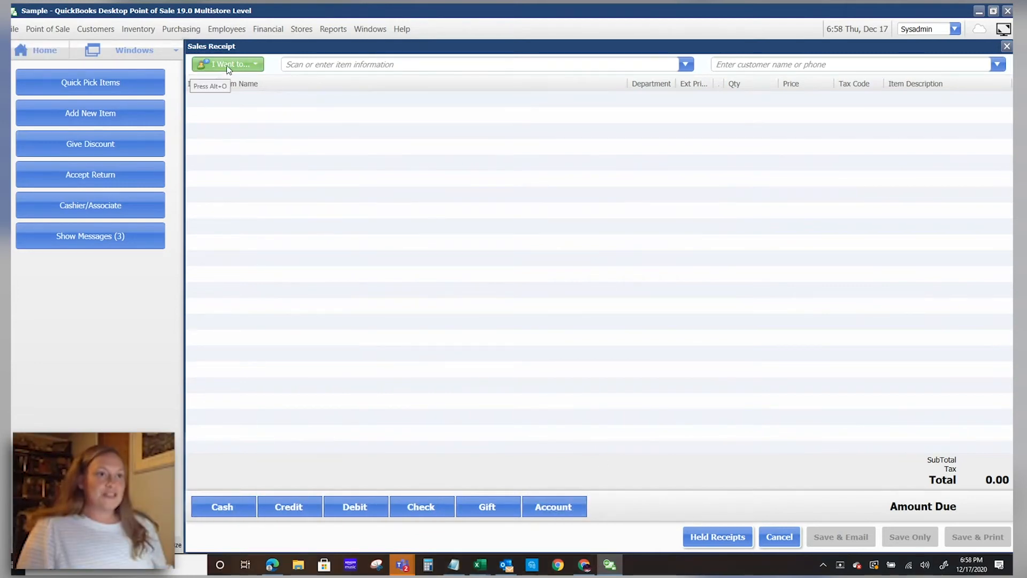
{"action": "left_click", "coordinate": [228, 64]}
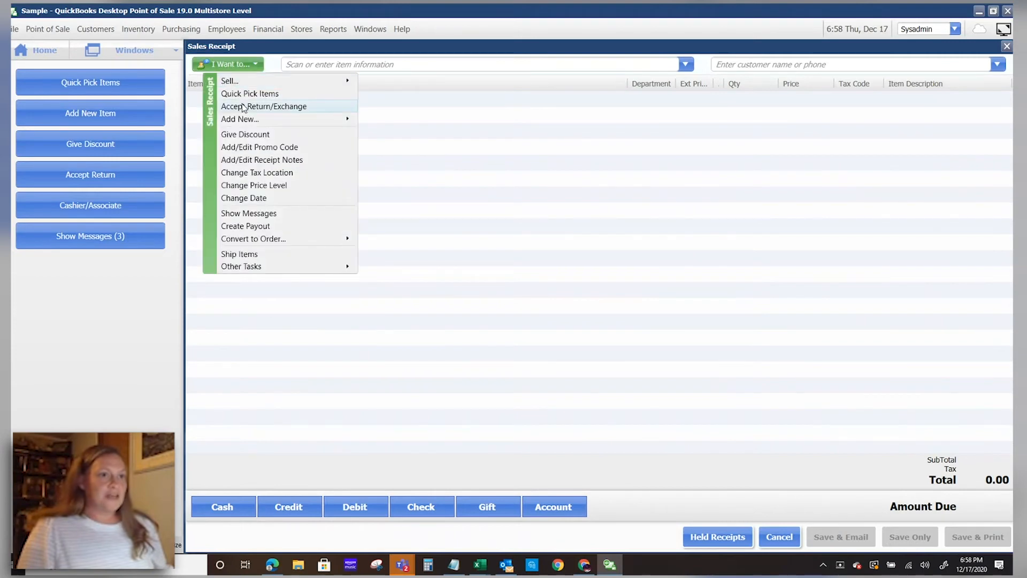
{"action": "left_click", "coordinate": [263, 106]}
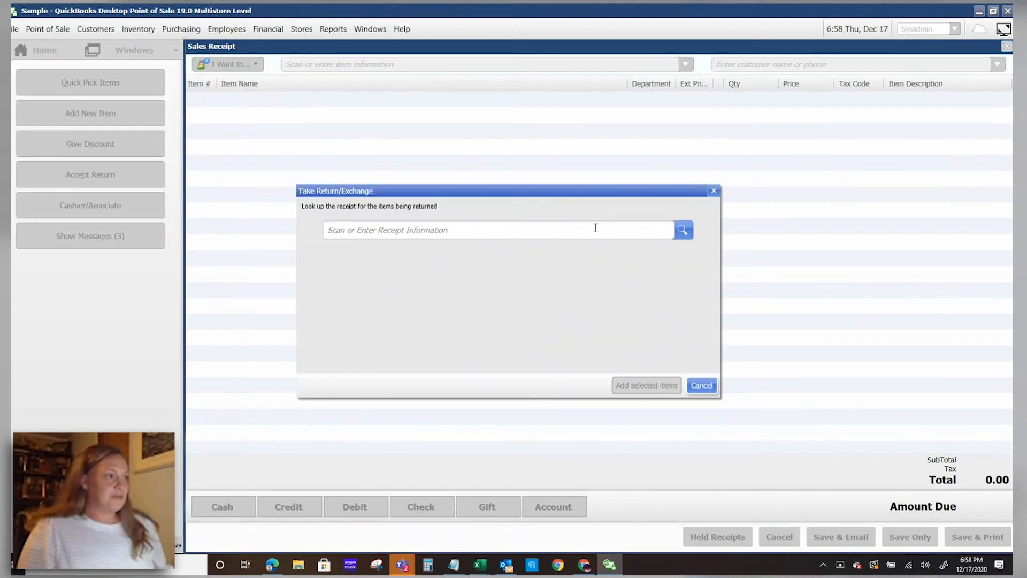
{"action": "mouse_move", "coordinate": [713, 456]}
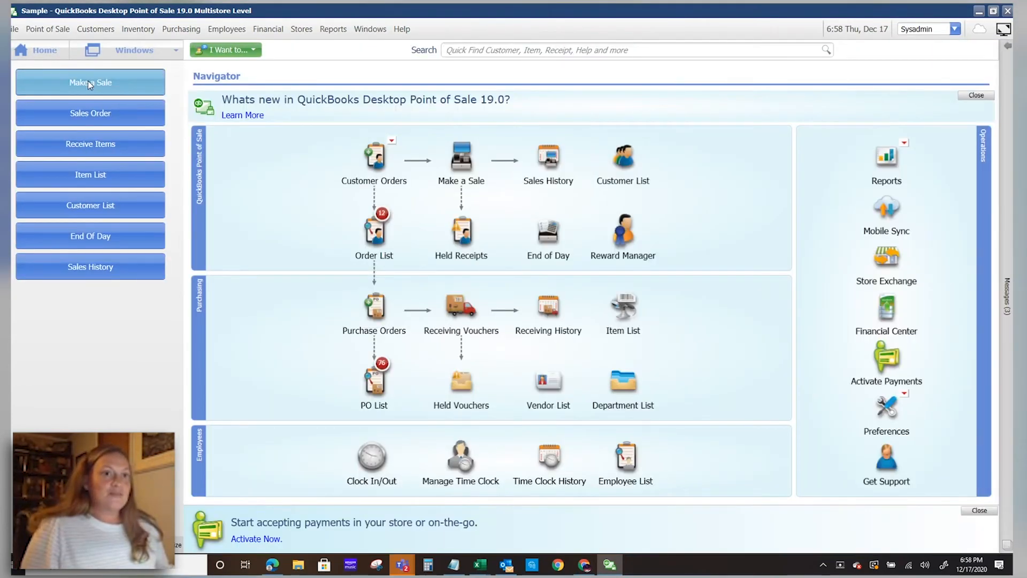
- Start a new sales receipt and look up receipt 18506 for the return
{"action": "left_click", "coordinate": [90, 82]}
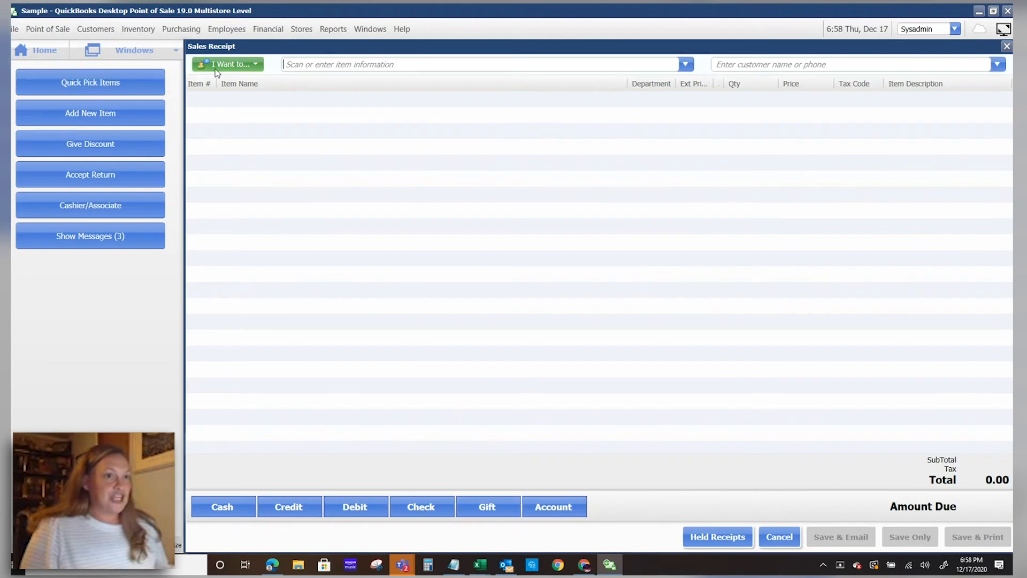
{"action": "left_click", "coordinate": [228, 64]}
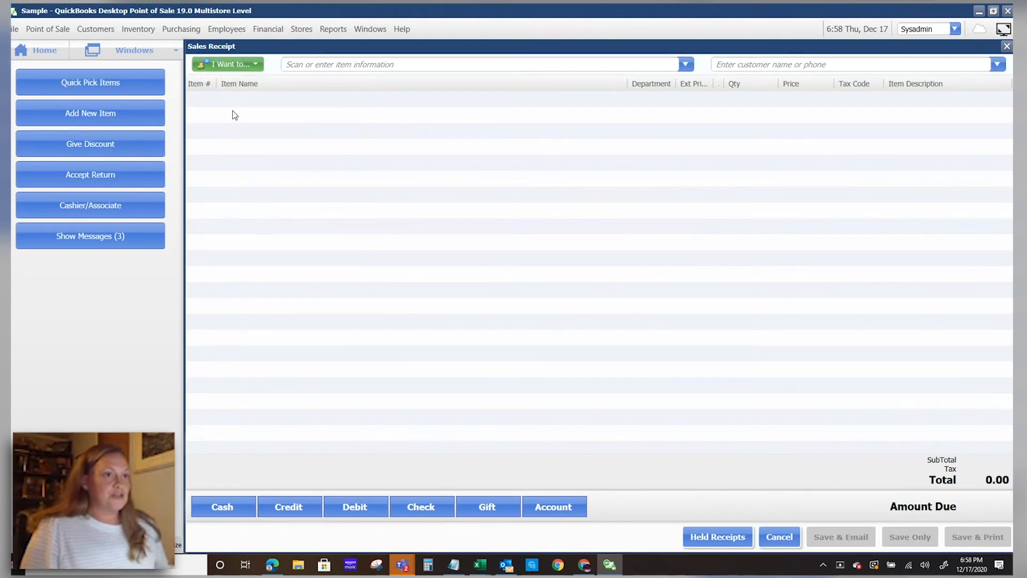
{"action": "type", "text": "185"}
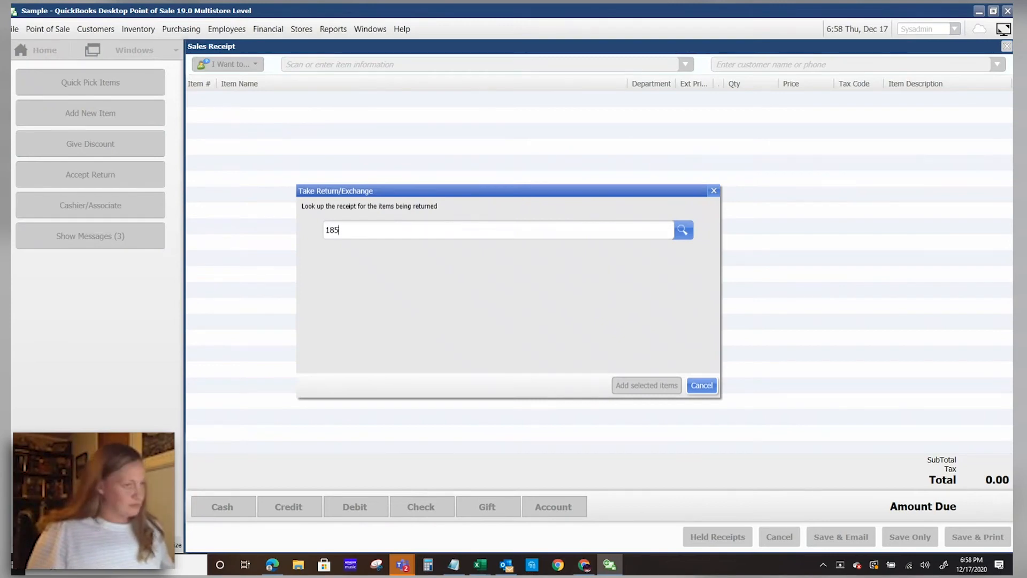
{"action": "left_click", "coordinate": [682, 229]}
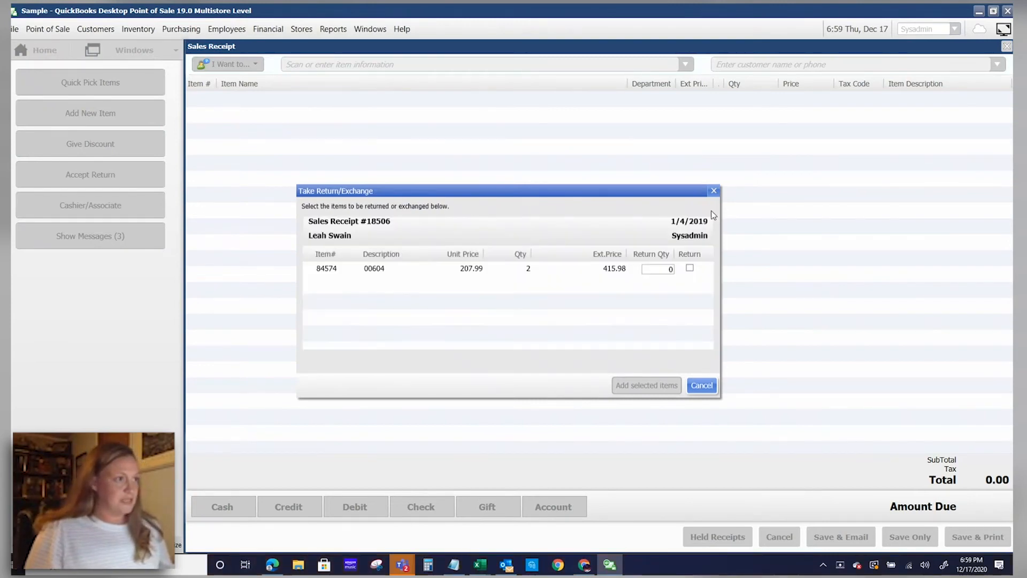
- Return both units of item 00604 without the 25% customer discount
{"action": "left_click", "coordinate": [689, 268]}
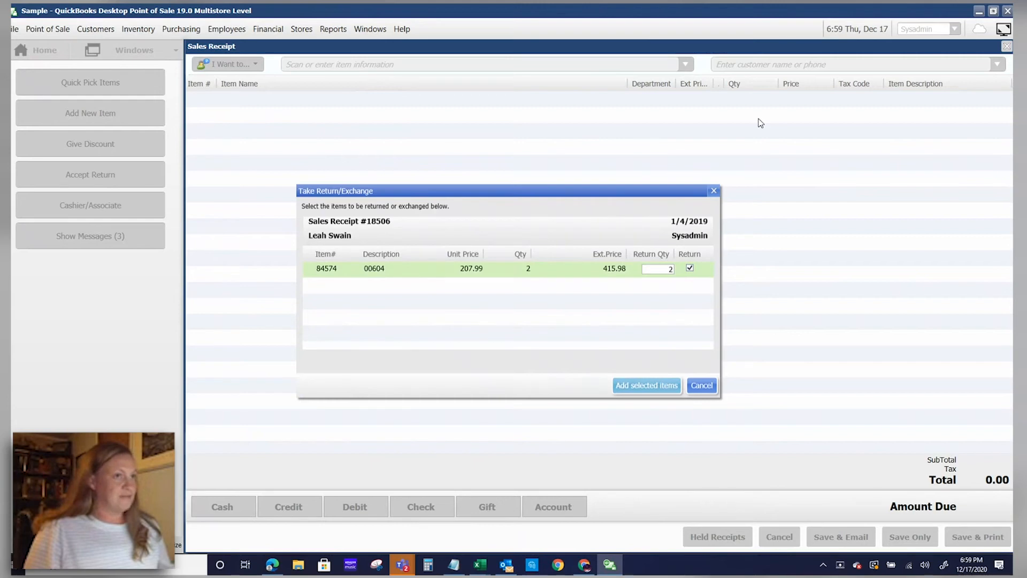
{"action": "left_click", "coordinate": [645, 386]}
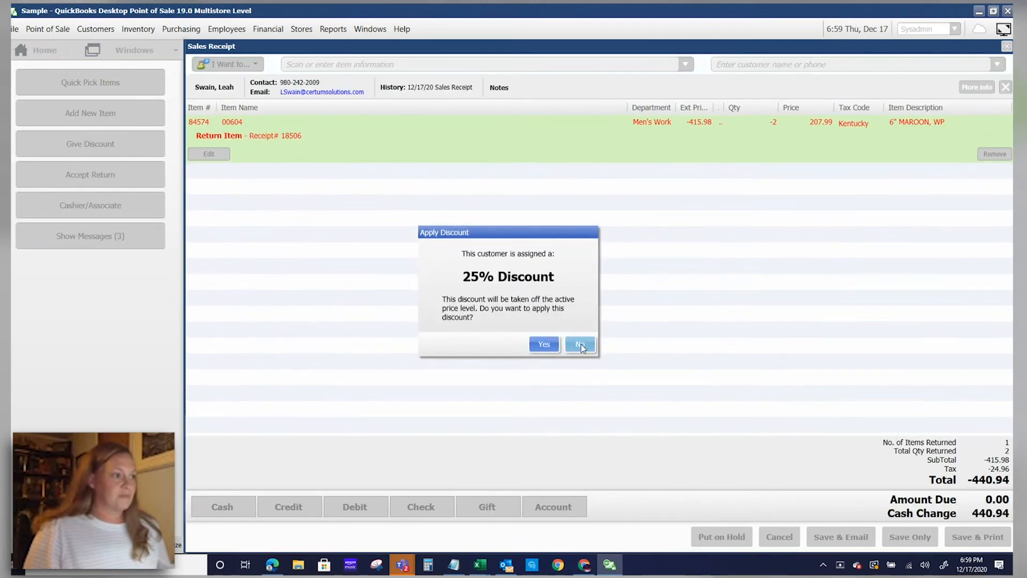
{"action": "left_click", "coordinate": [579, 344]}
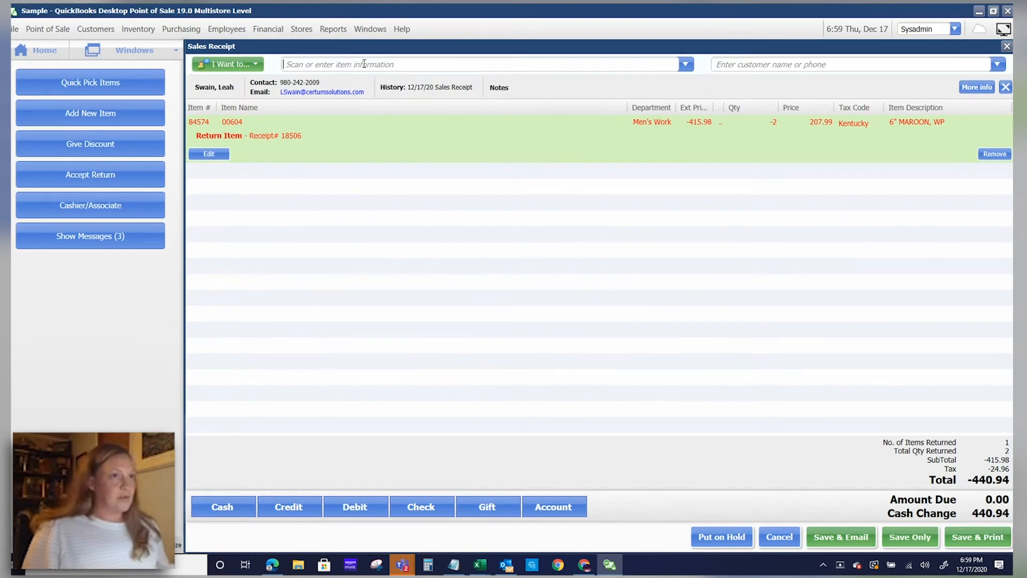
- Enter item 9901C, BAY APACHE, as a 61.99 exchange sale
{"action": "type", "text": "9"}
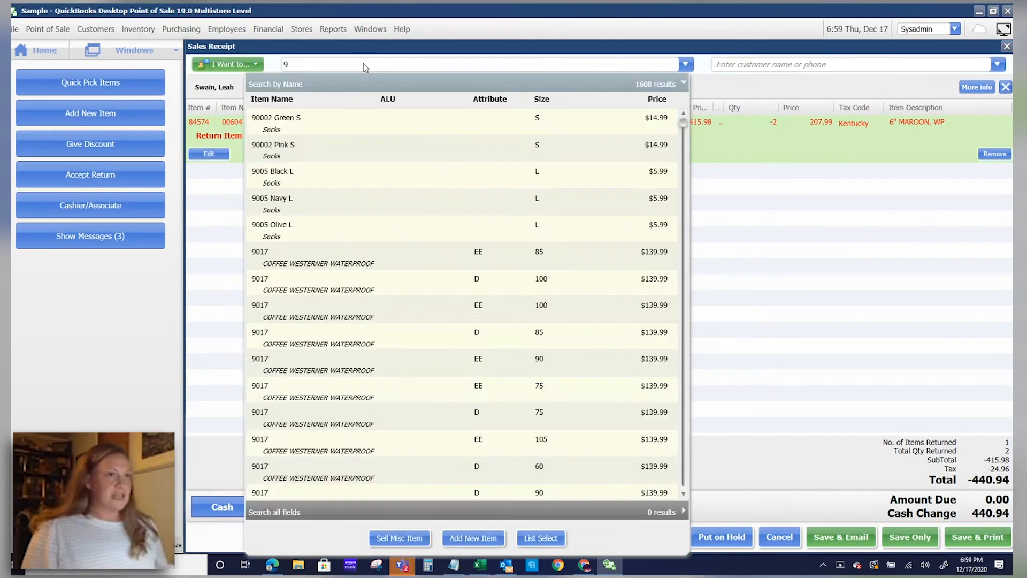
{"action": "type", "text": "9"}
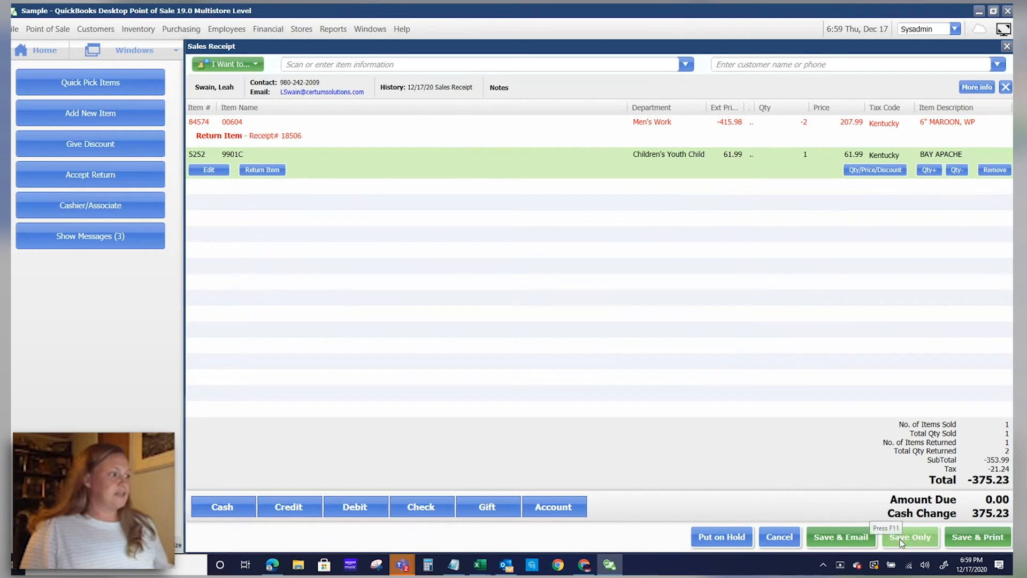
{"action": "mouse_move", "coordinate": [996, 522]}
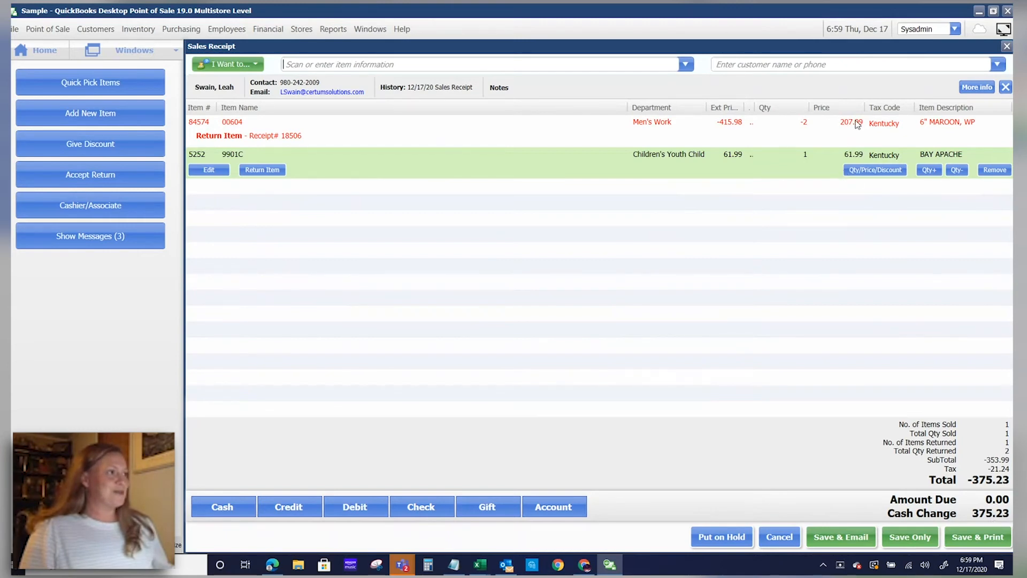
- Set the 9901C quantity to 7 (433.93), leaving 19.03 due
{"action": "left_click", "coordinate": [928, 170]}
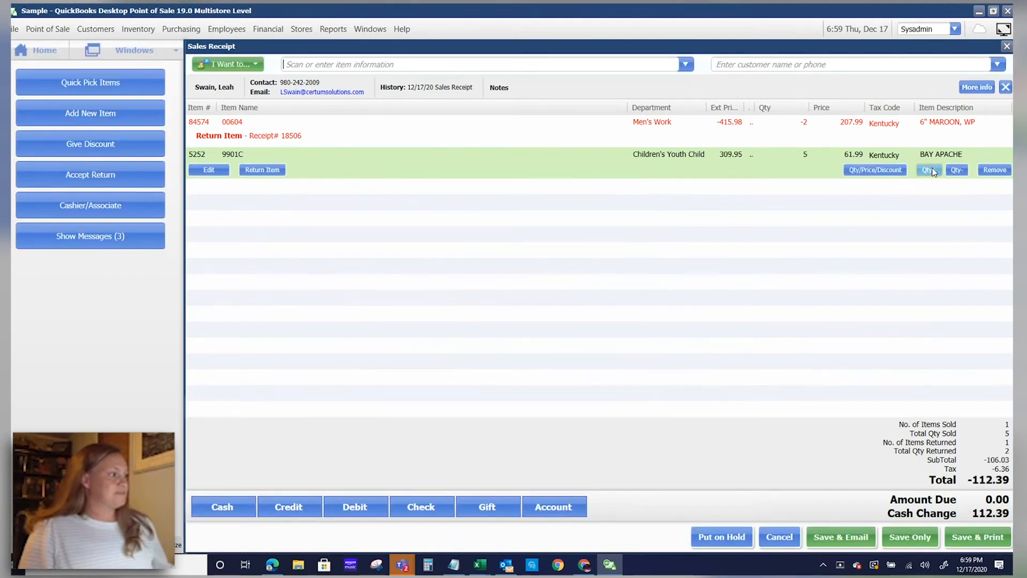
{"action": "left_click", "coordinate": [928, 170]}
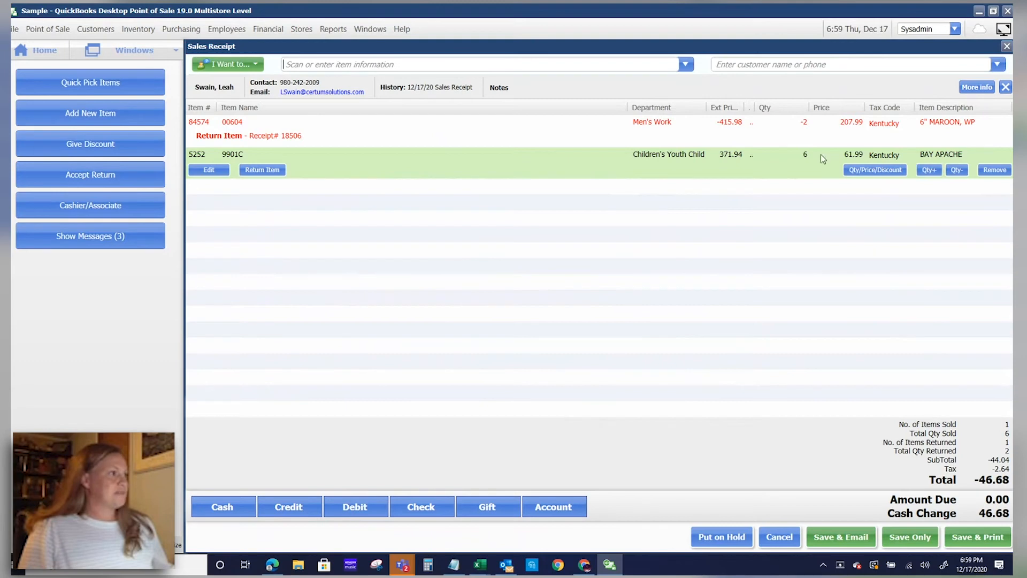
{"action": "mouse_move", "coordinate": [760, 174]}
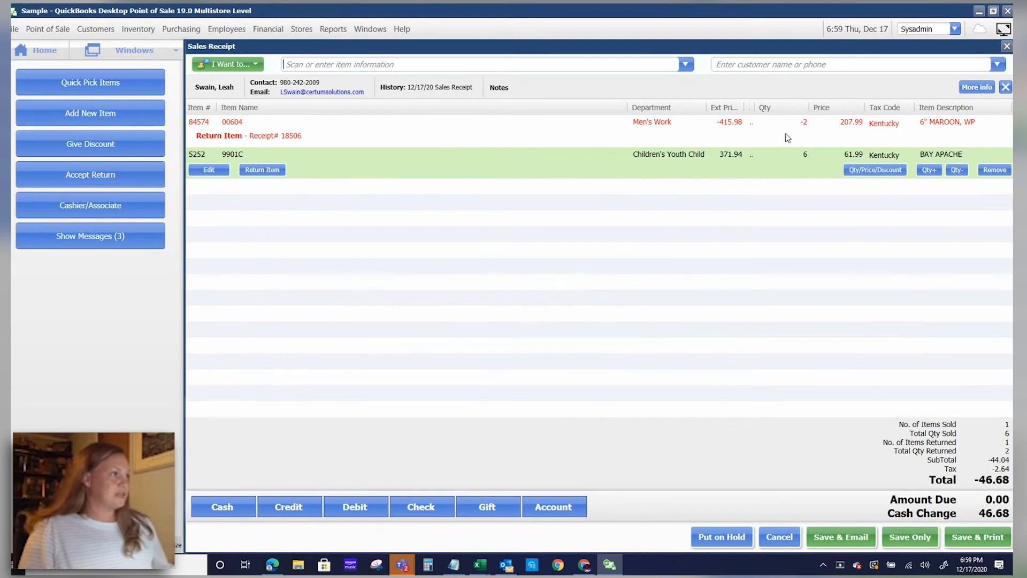
{"action": "mouse_move", "coordinate": [997, 492]}
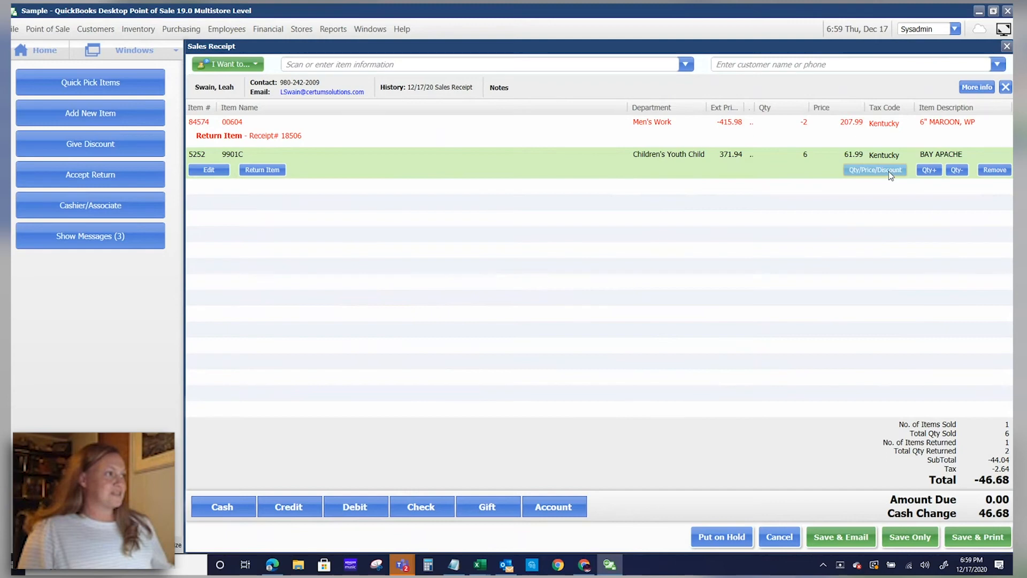
{"action": "left_click", "coordinate": [928, 170]}
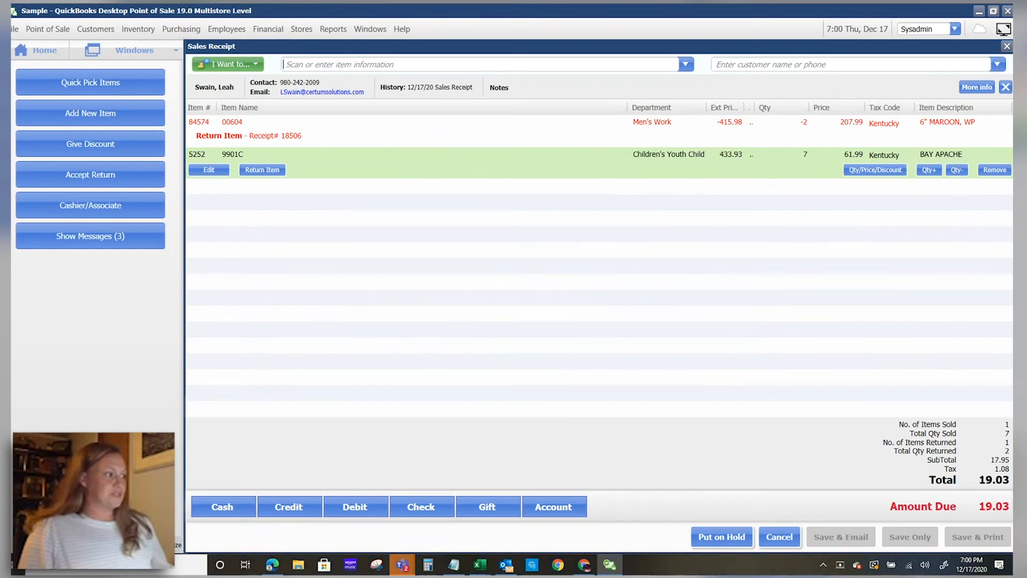
{"action": "left_click", "coordinate": [956, 170]}
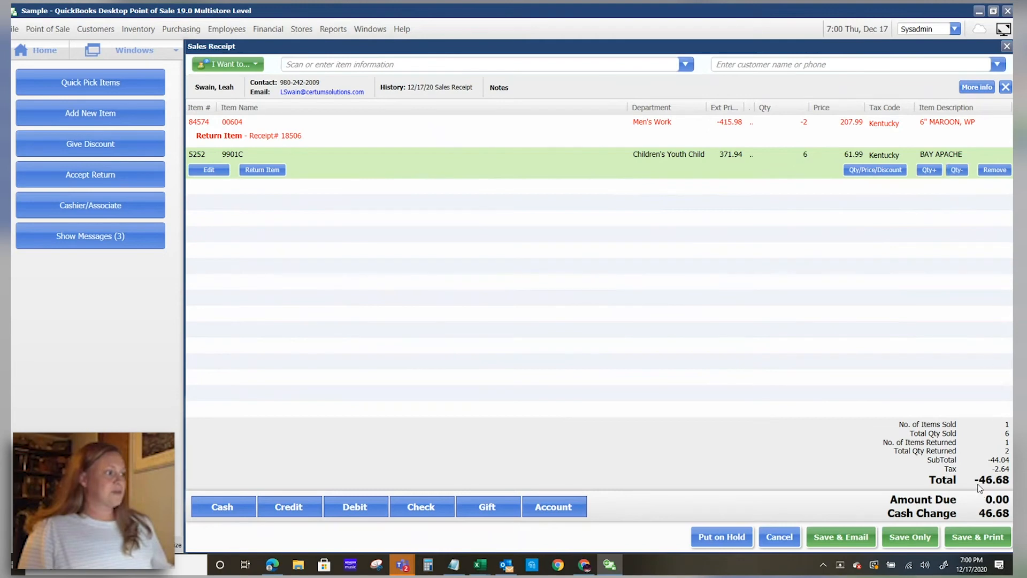
{"action": "mouse_move", "coordinate": [970, 522]}
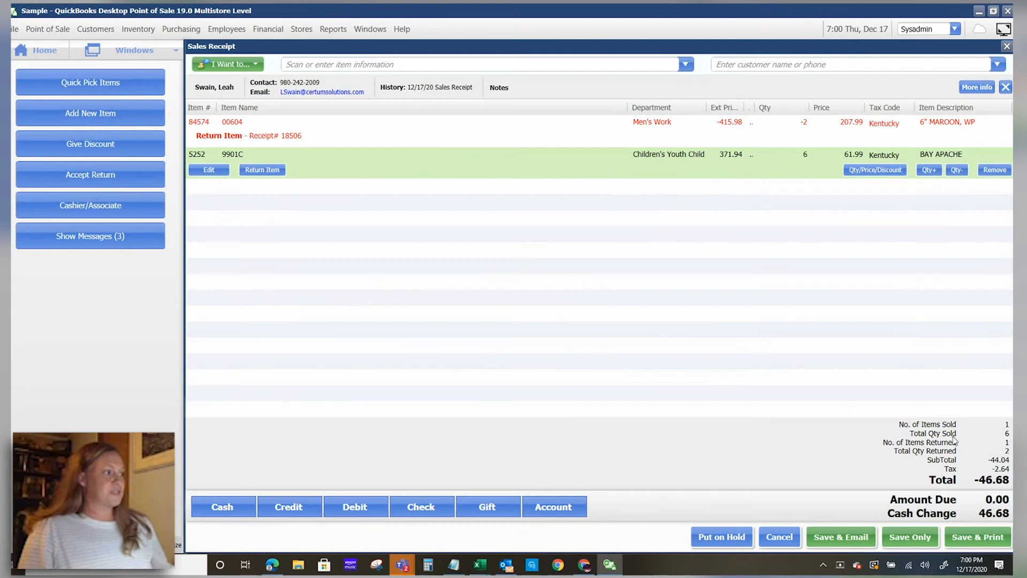
{"action": "mouse_move", "coordinate": [1001, 349]}
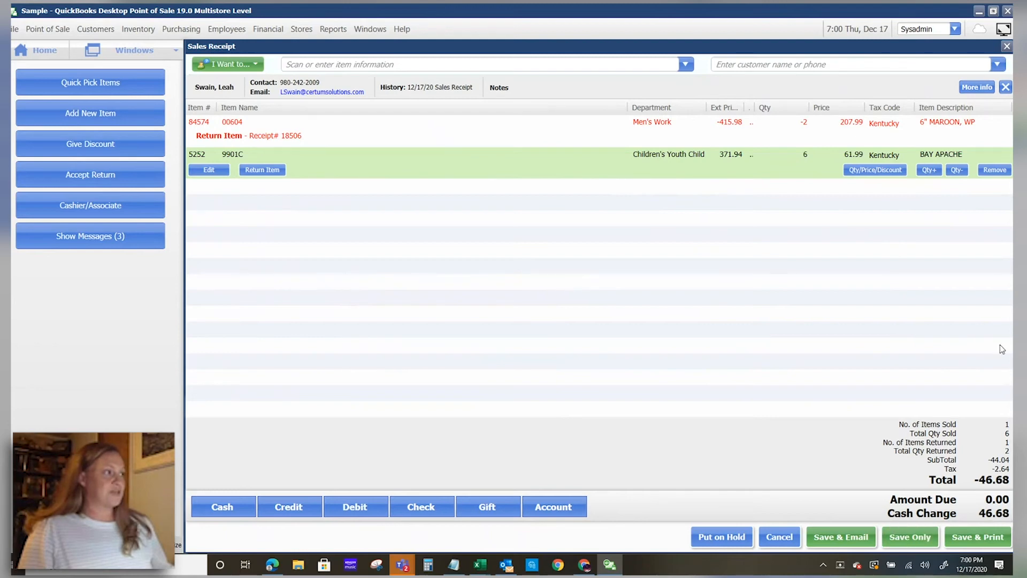
{"action": "left_click", "coordinate": [929, 170]}
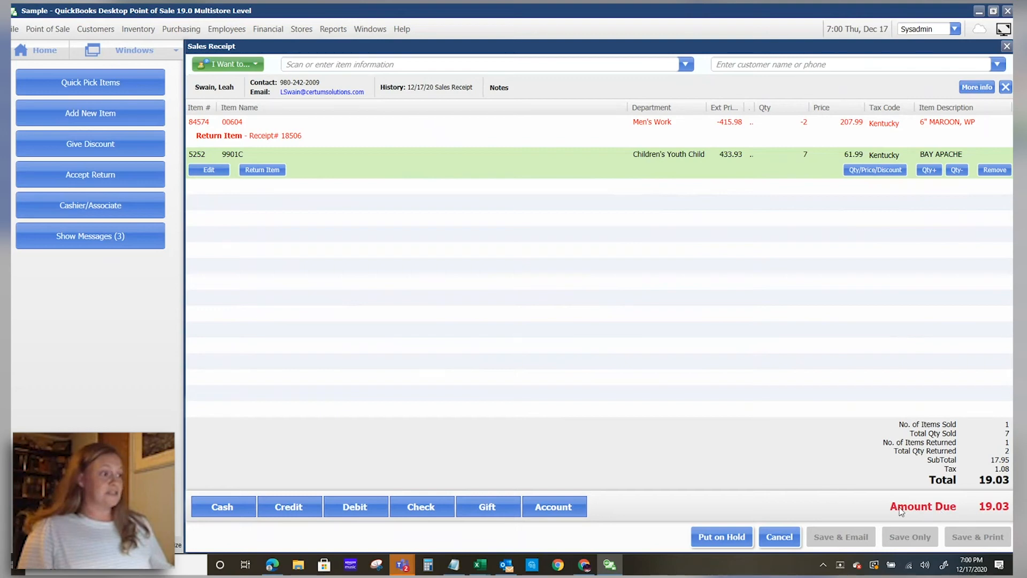
- Pay the 19.03 balance in cash and save the exchange receipt
{"action": "left_click", "coordinate": [222, 507]}
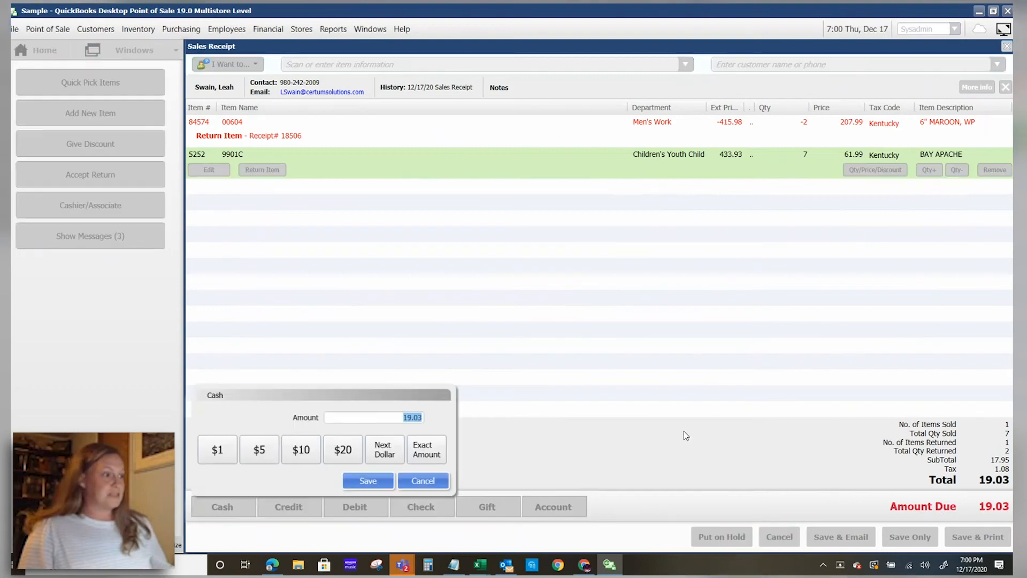
{"action": "left_click", "coordinate": [367, 481]}
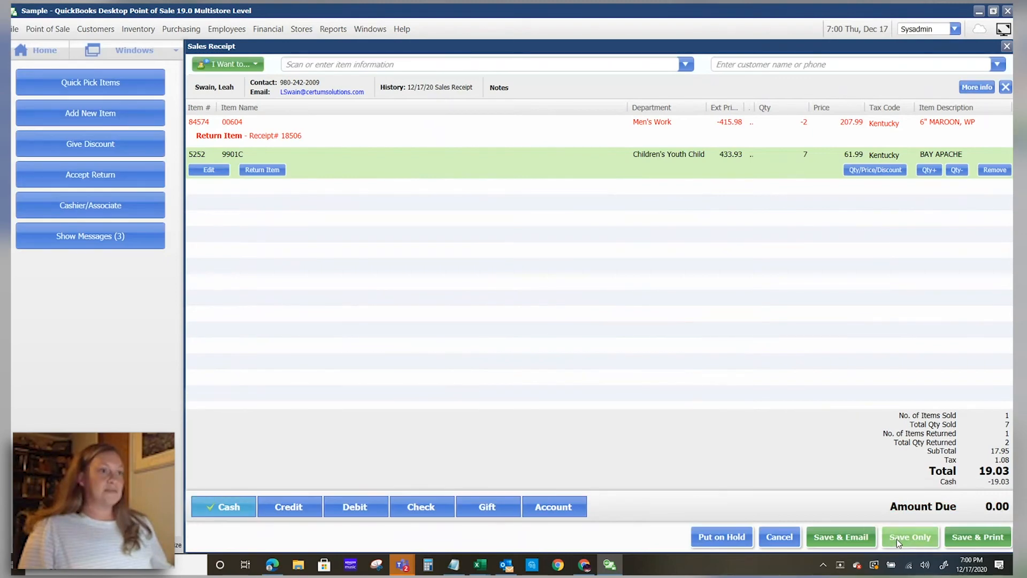
{"action": "left_click", "coordinate": [909, 537]}
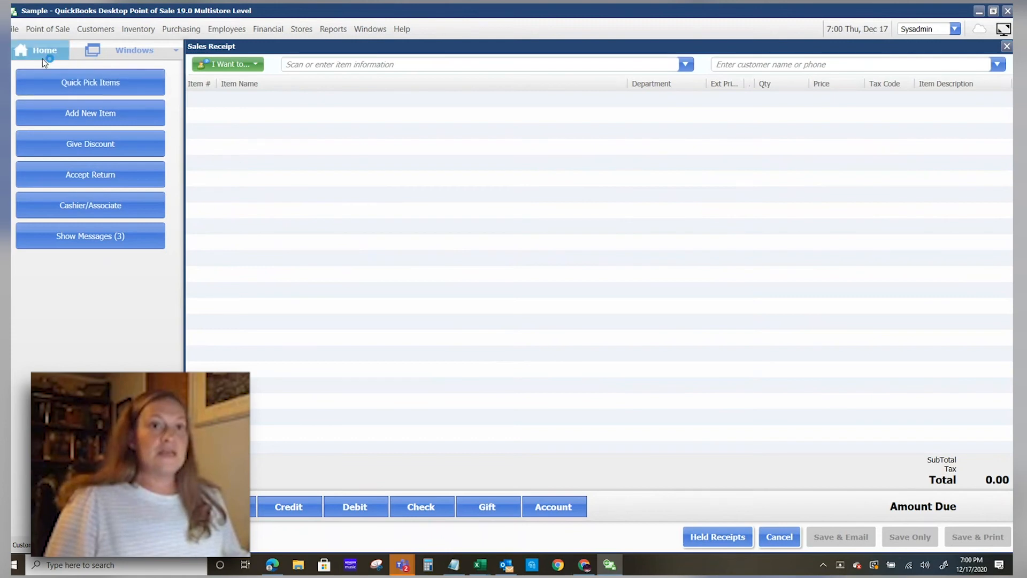
- Show all receipts in Sales History with details hidden and the I Want to... menu open
{"action": "left_click", "coordinate": [44, 50]}
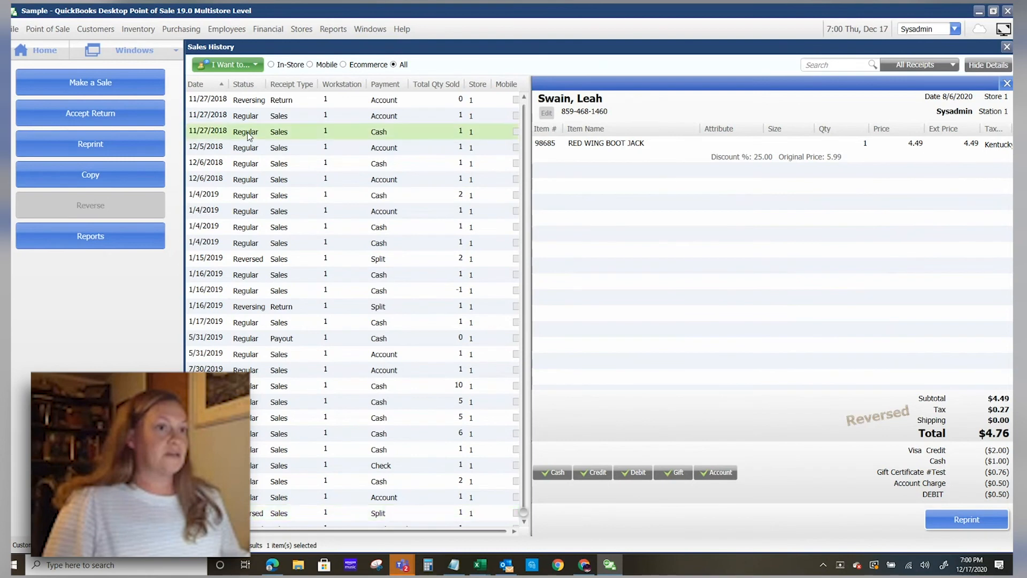
{"action": "left_click", "coordinate": [989, 65]}
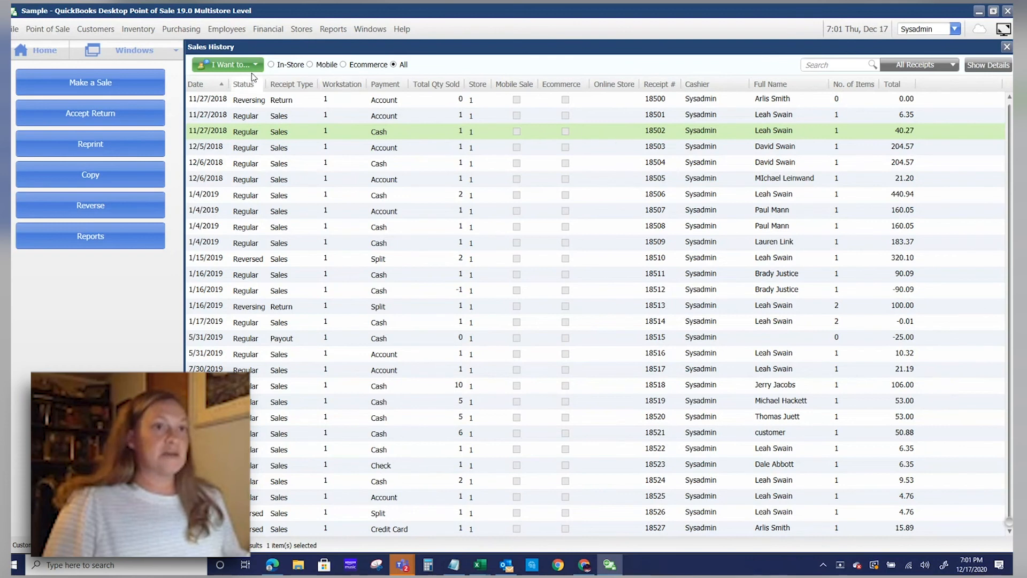
{"action": "left_click", "coordinate": [227, 65]}
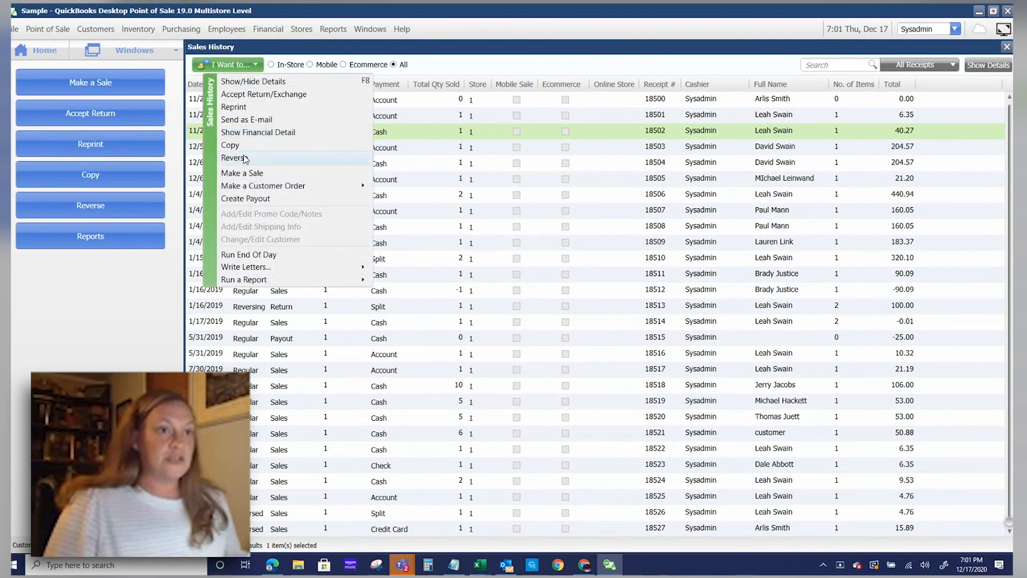
- Reverse receipt 18502, yielding a reversing return with 40.27 cash change
{"action": "left_click", "coordinate": [234, 158]}
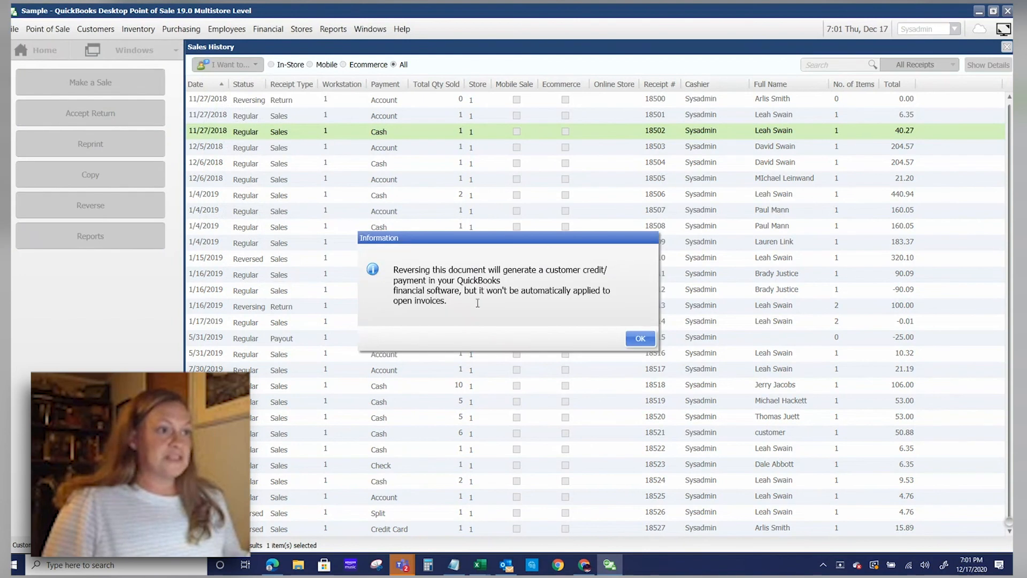
{"action": "mouse_move", "coordinate": [510, 306]}
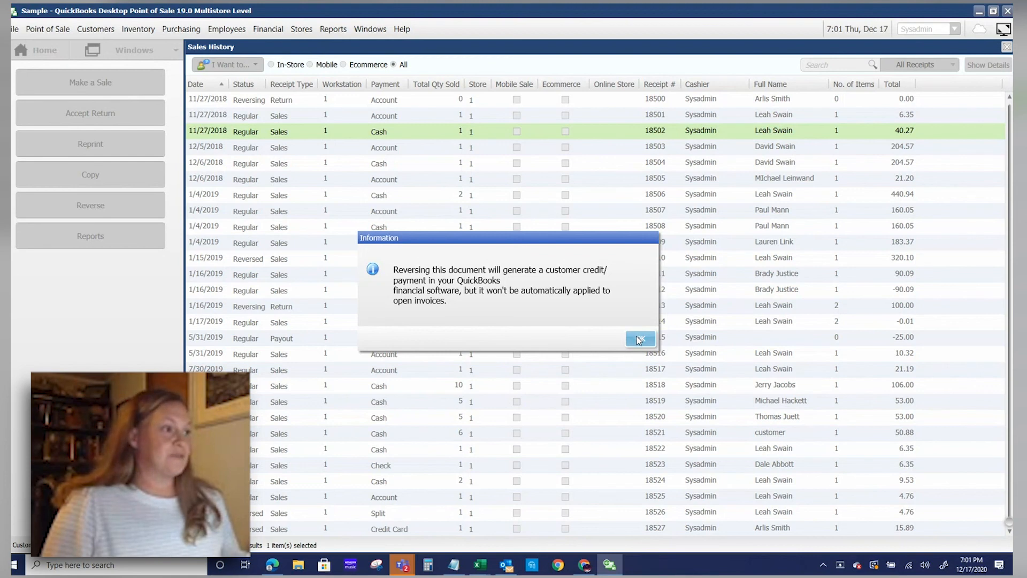
{"action": "left_click", "coordinate": [639, 339]}
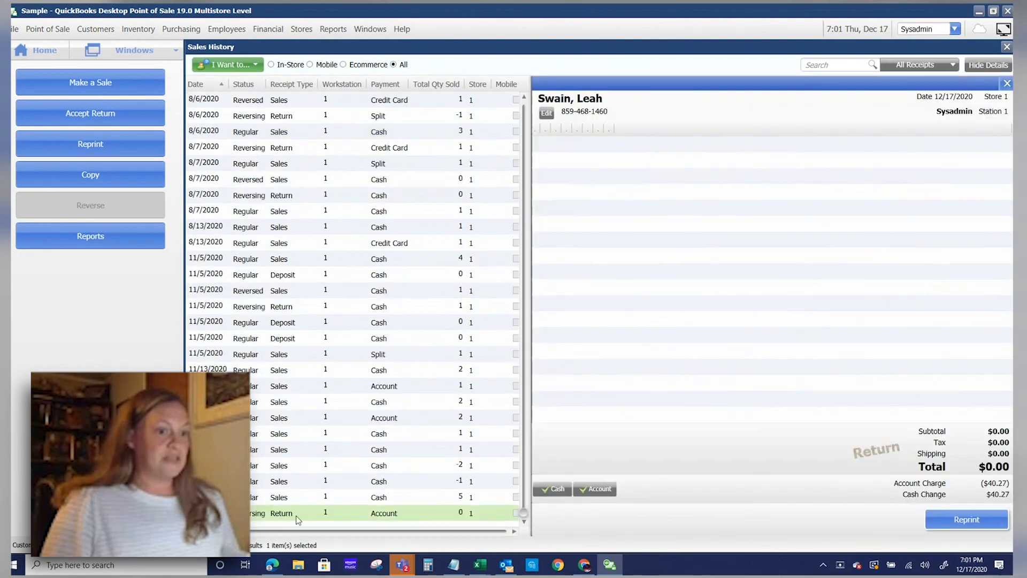
{"action": "mouse_move", "coordinate": [407, 519]}
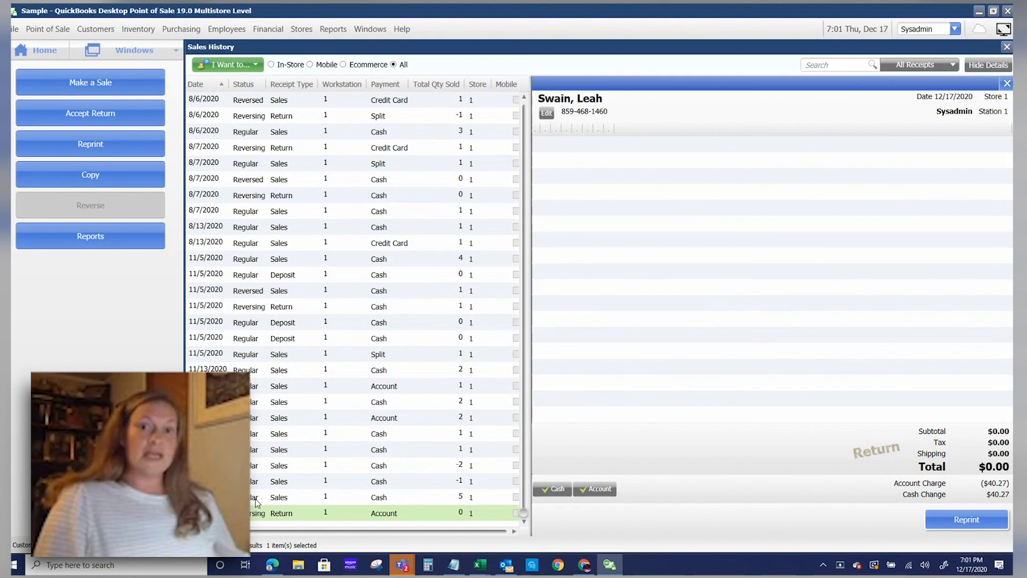
{"action": "mouse_move", "coordinate": [339, 500]}
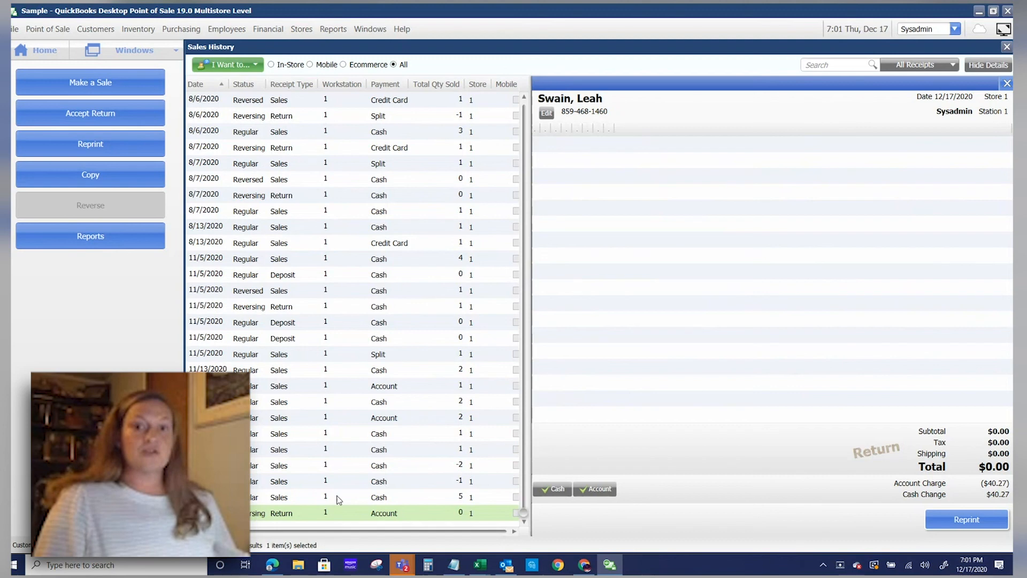
{"action": "mouse_move", "coordinate": [294, 473]}
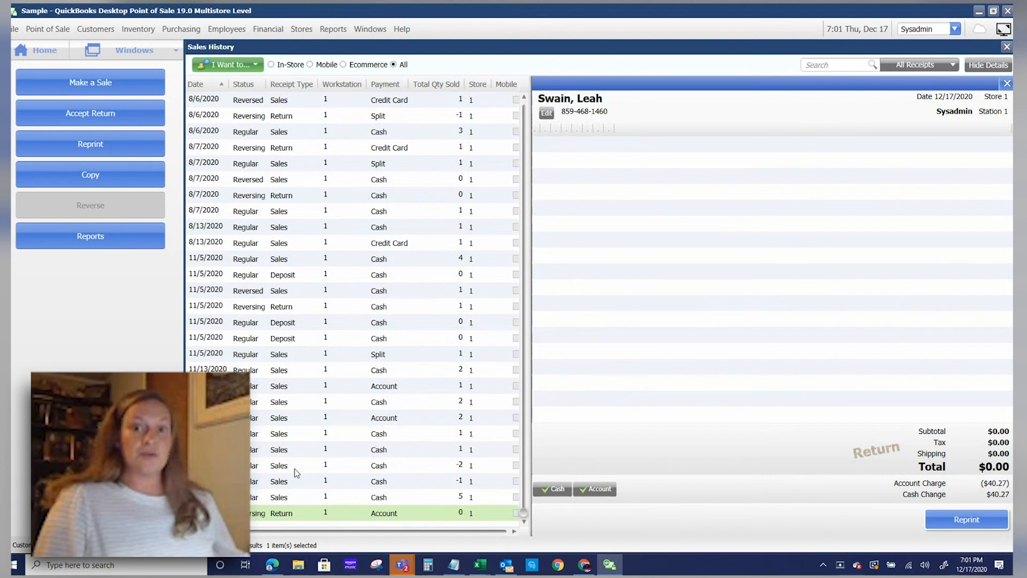